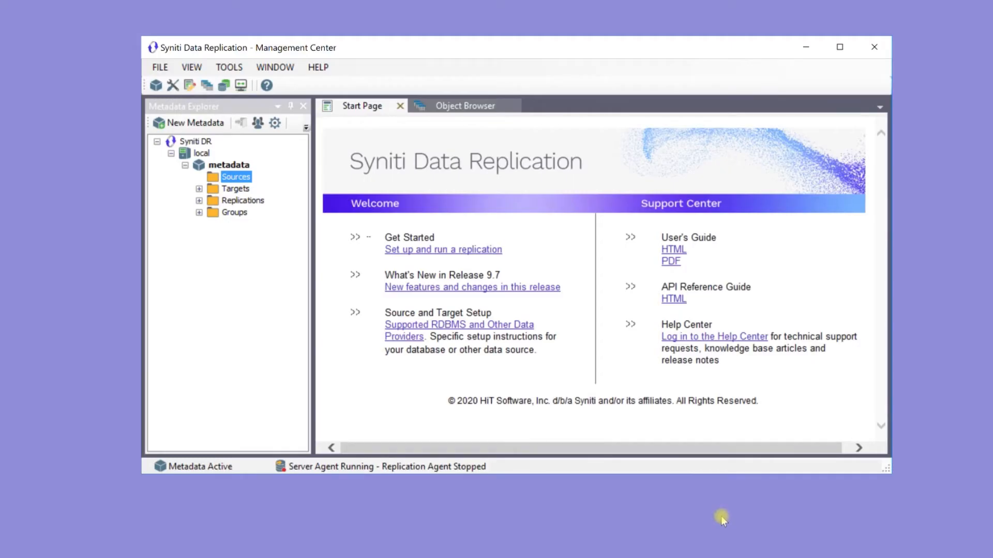
mouse_move(410, 265)
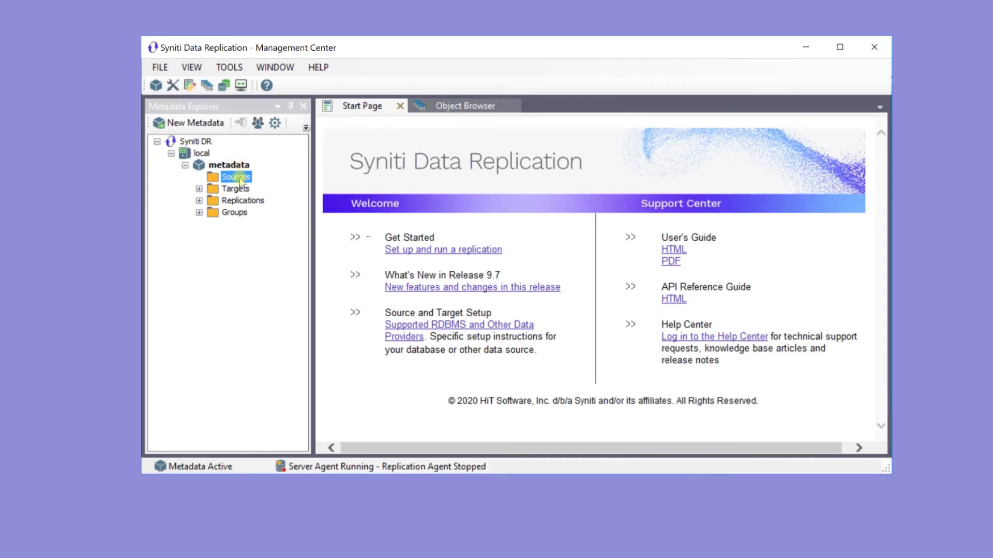
Launch the Add Source Connection Wizard from the Sources folder in Metadata Explorer.
right_click(236, 177)
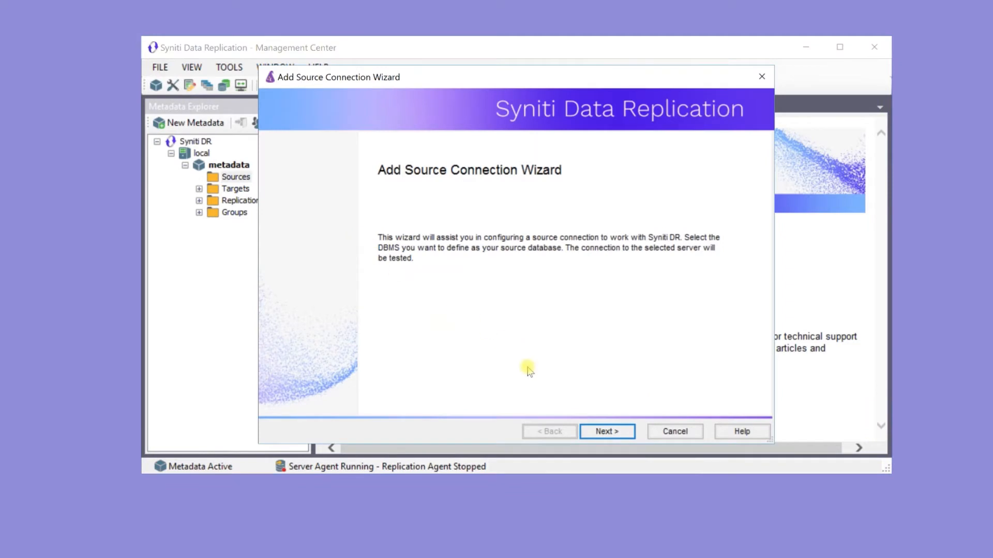
Name the source Oracle-ERP and choose Oracle with the Oracle .NET Driver provider.
left_click(606, 431)
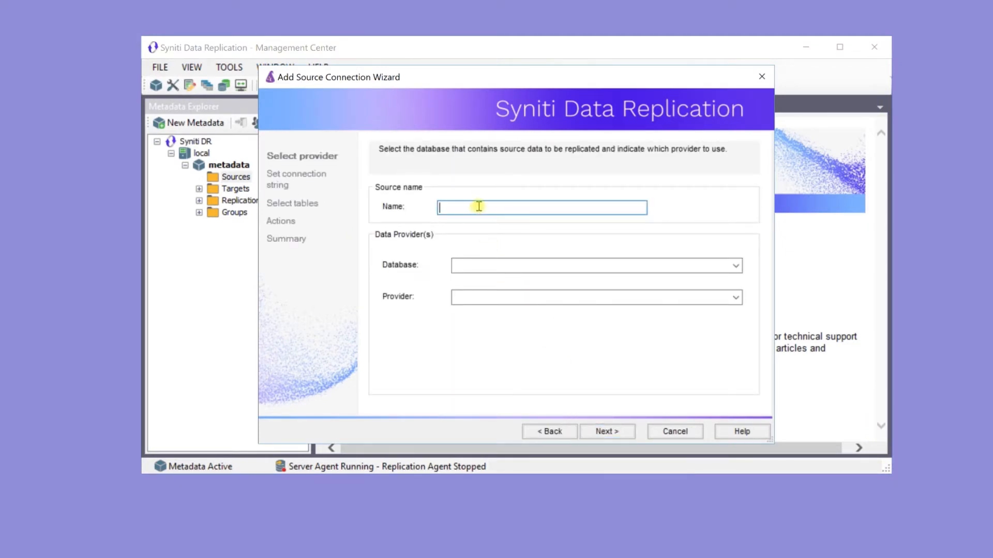
type("Oracle-")
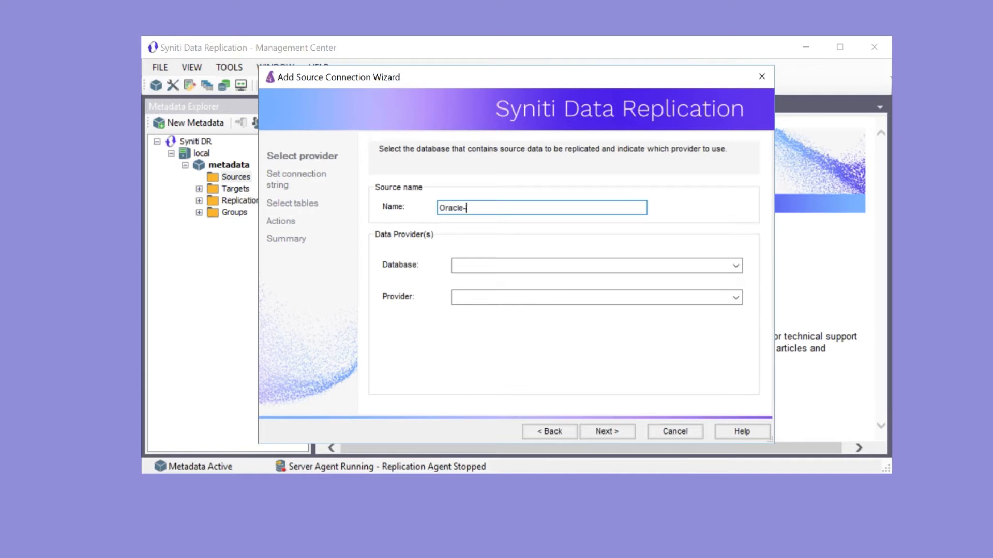
type("ERP")
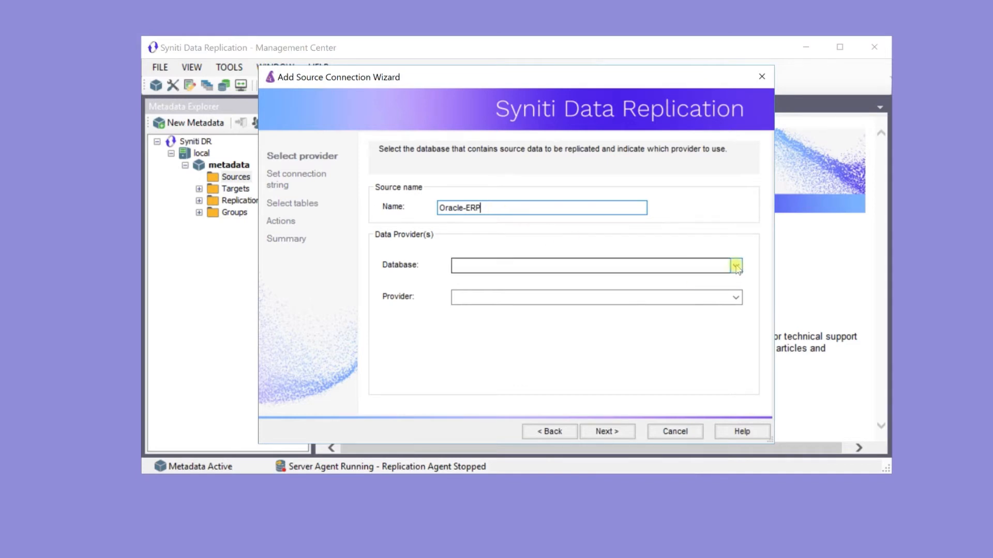
left_click(734, 265)
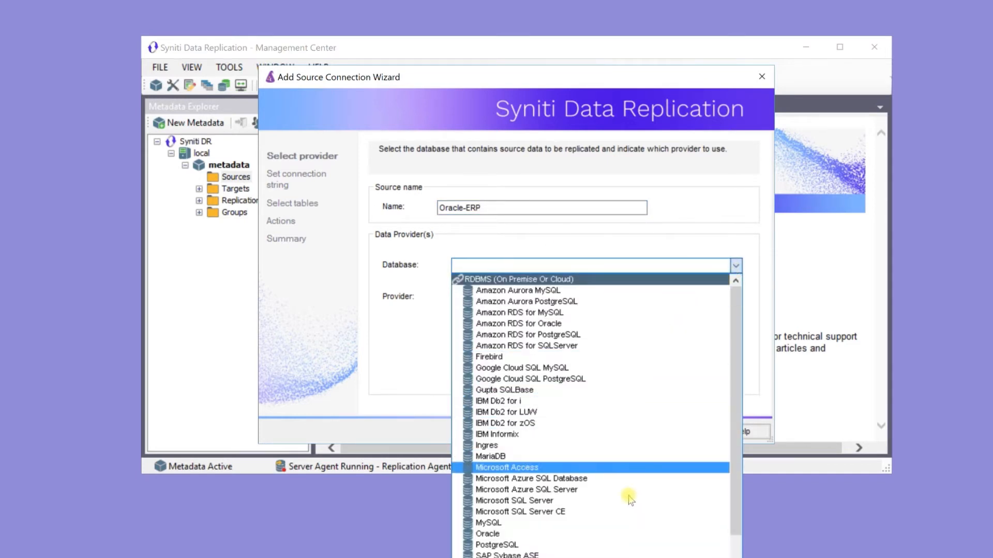
left_click(487, 534)
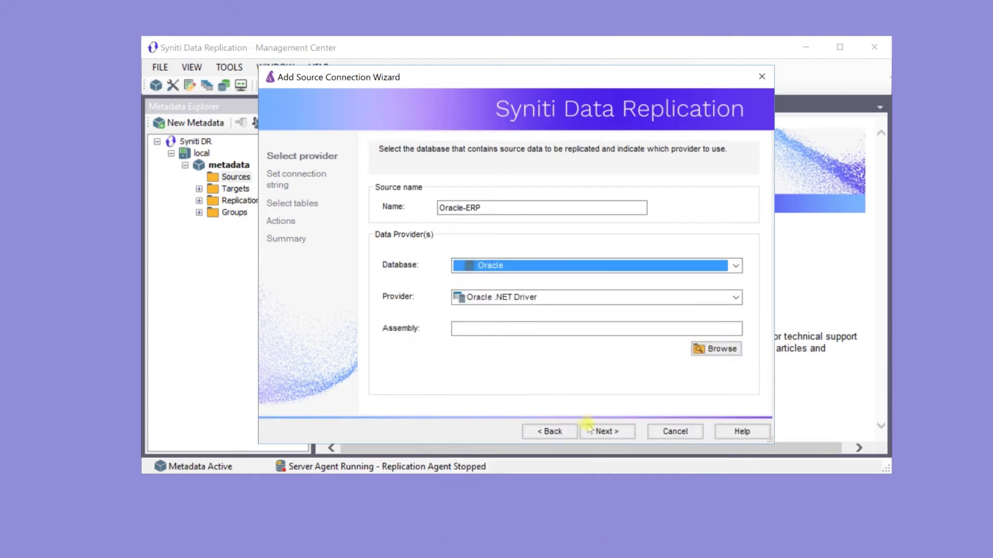
left_click(605, 431)
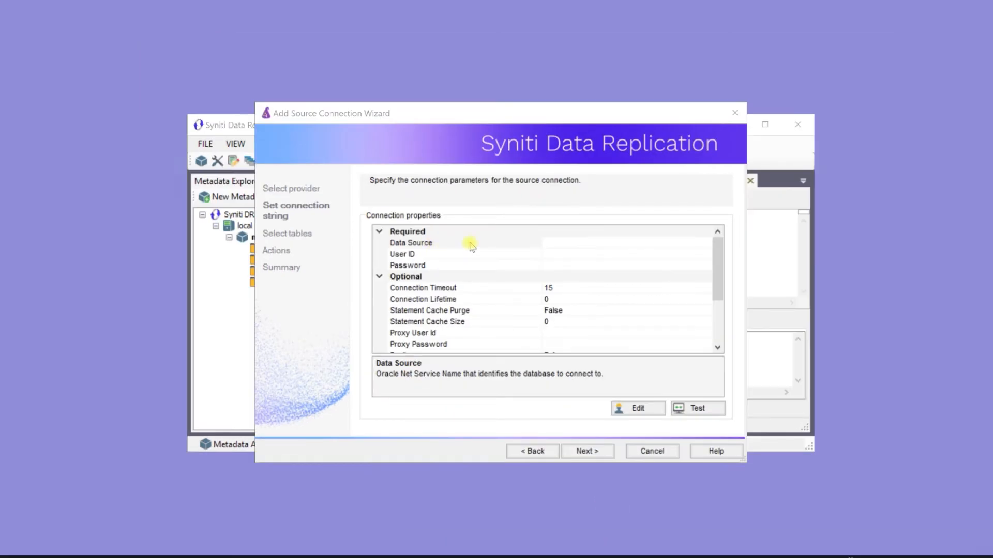
Enter the Oracle data source, user ID and password and confirm the connection test succeeds.
left_click(468, 241)
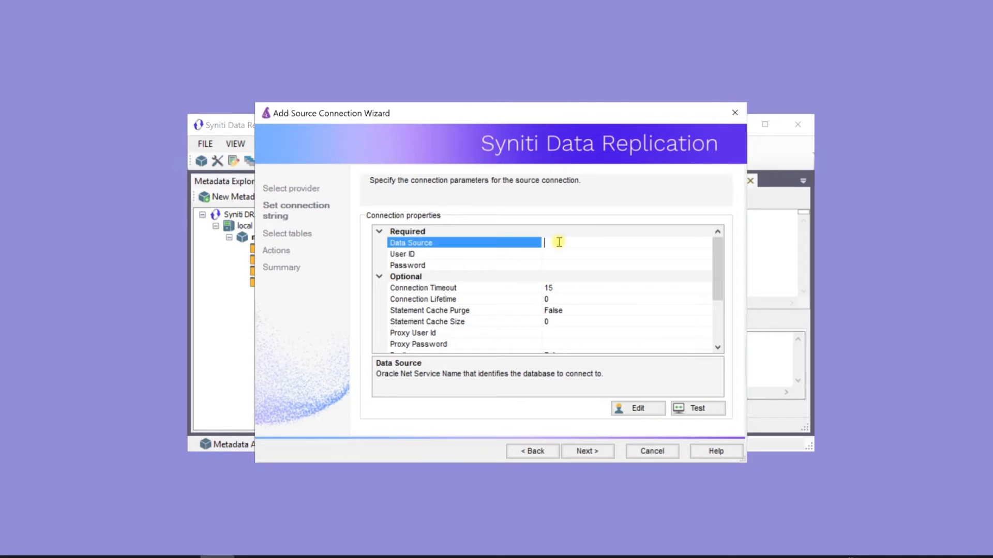
type("123.45.45.")
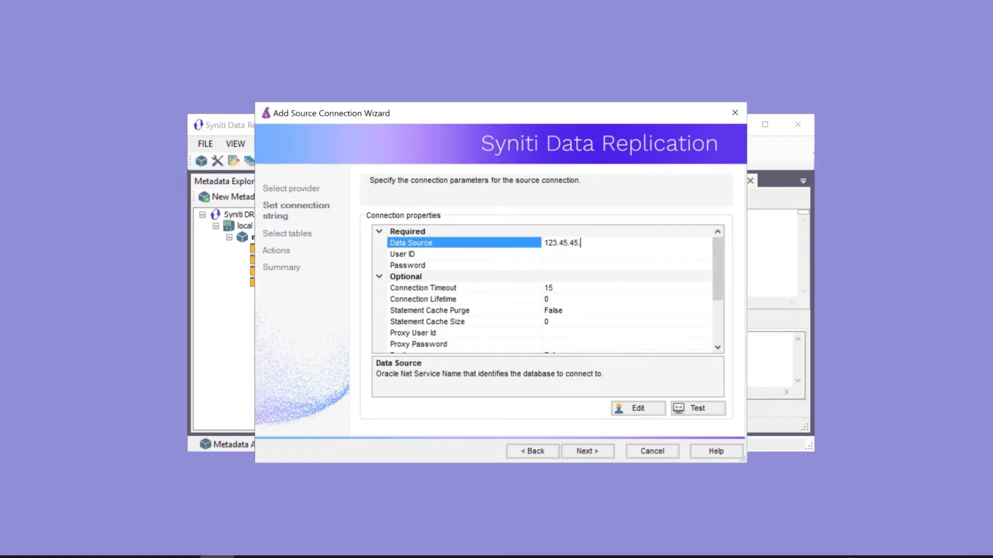
type("1/ORA")
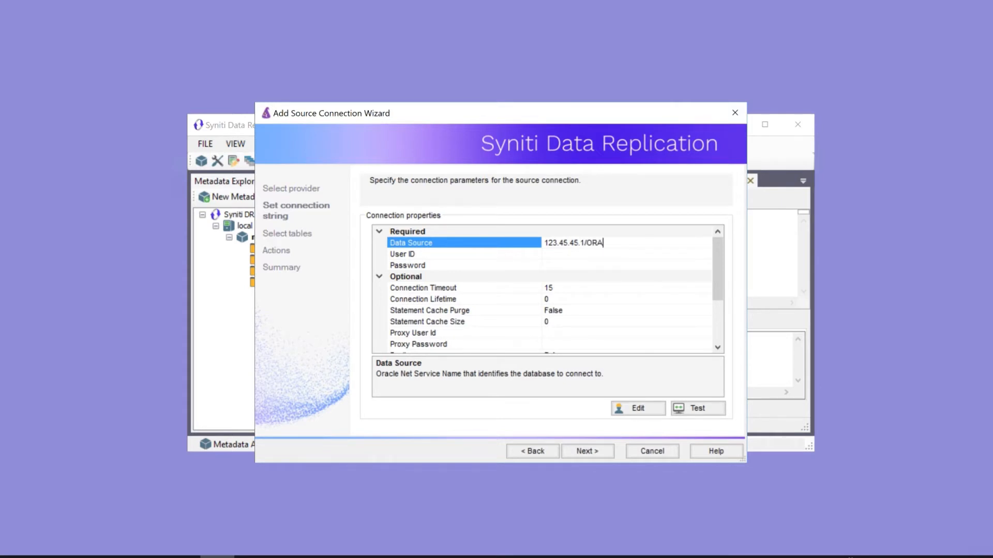
type("SDR_USR")
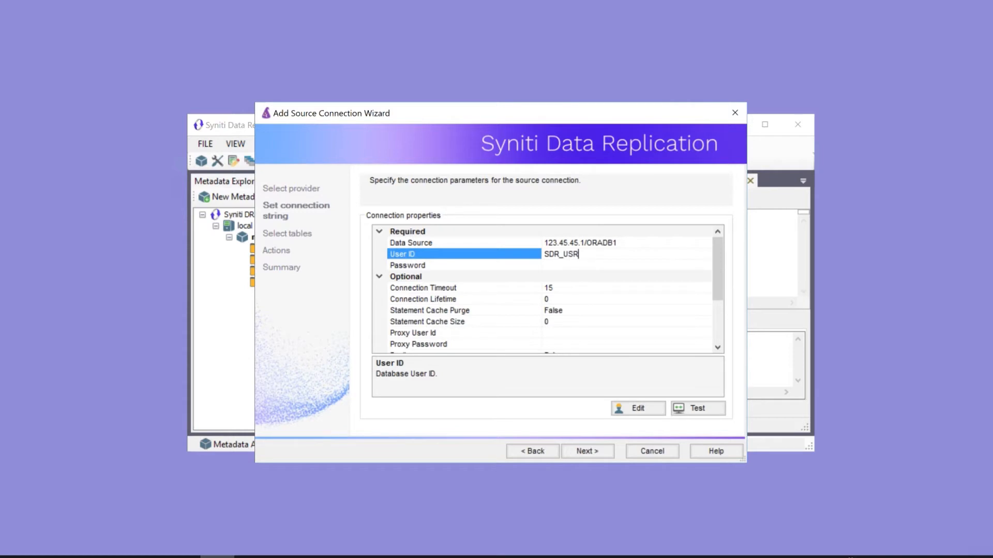
left_click(464, 266)
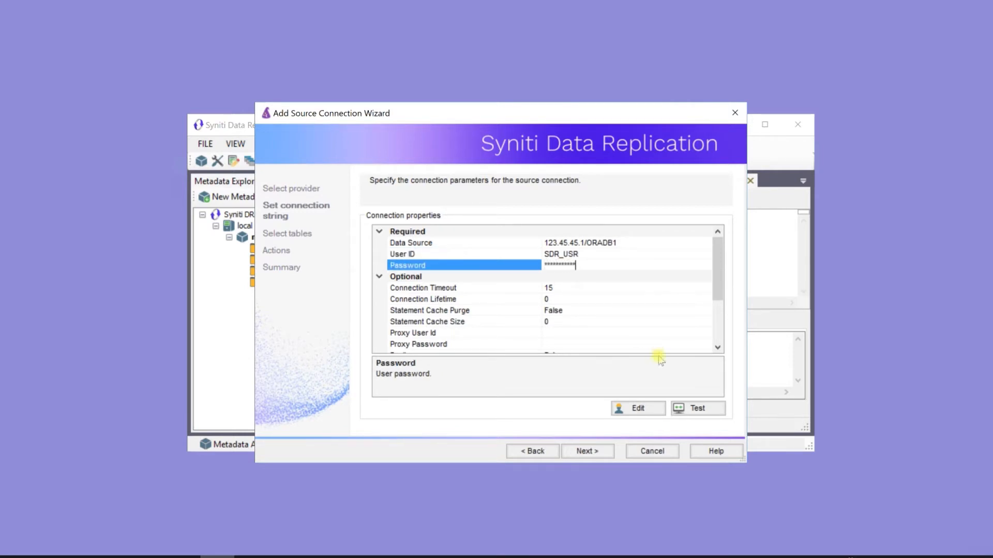
left_click(696, 408)
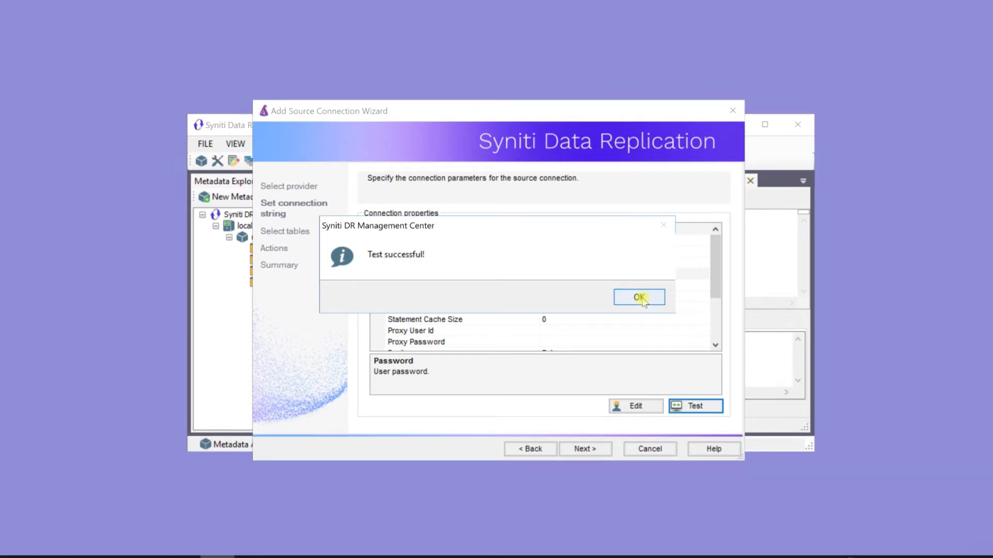
left_click(637, 298)
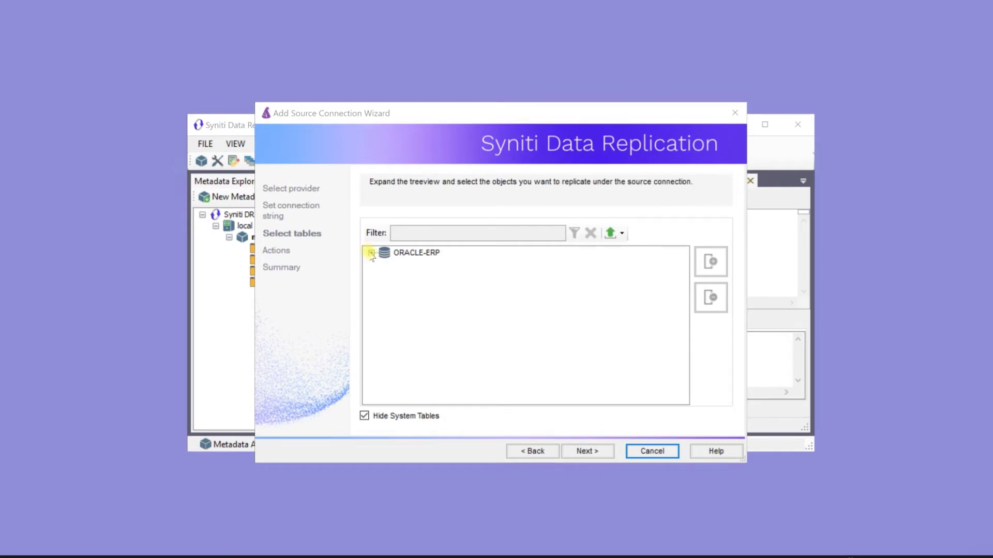
Select the DEMO tables CUSTOMERS, ORDERDETAILS, ORDERS, PRODUCTS and SHIPPERS for replication.
left_click(370, 252)
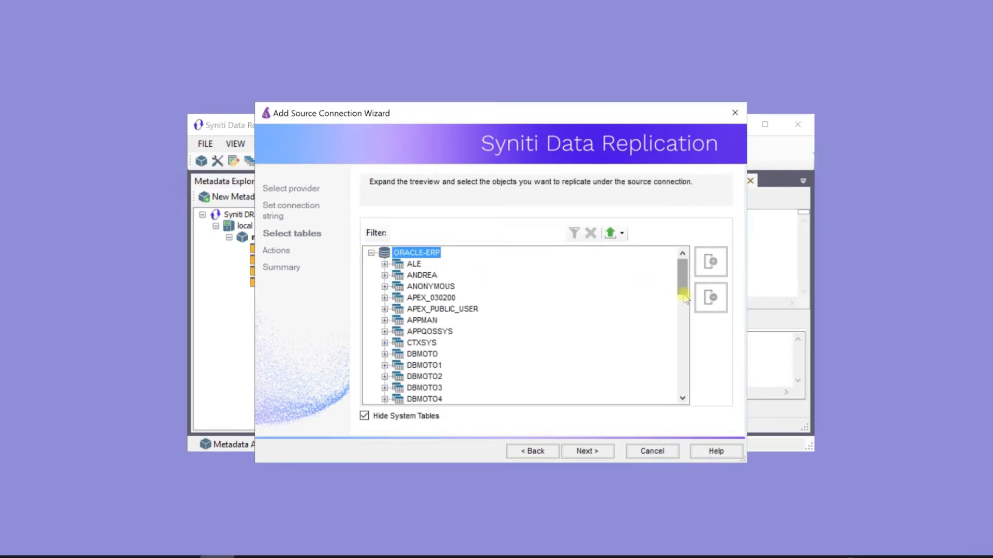
scroll("down", 3)
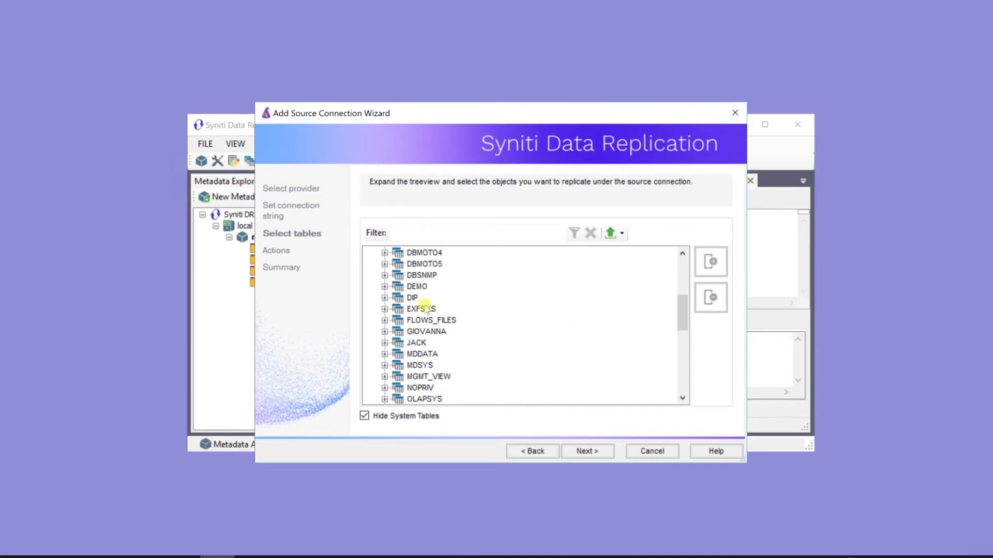
left_click(385, 287)
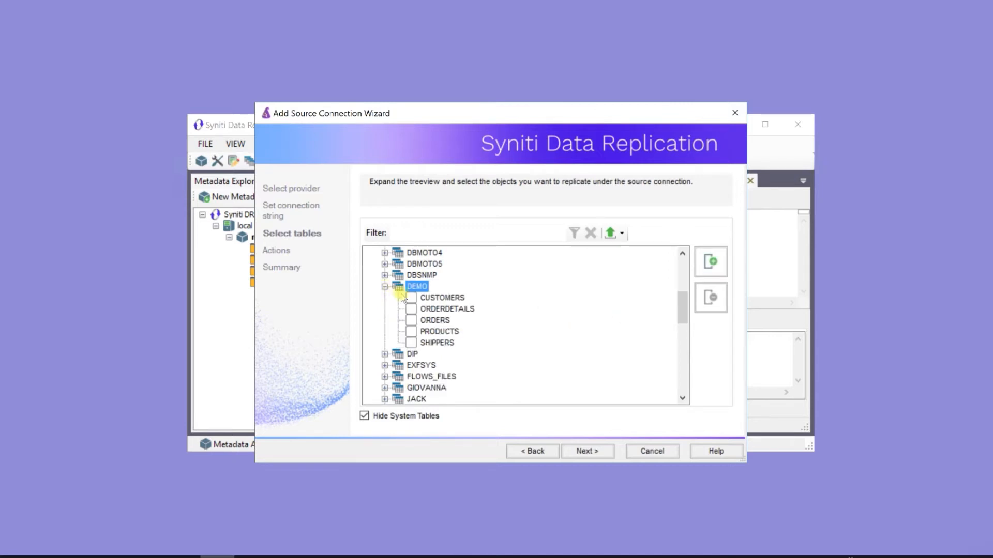
left_click(411, 309)
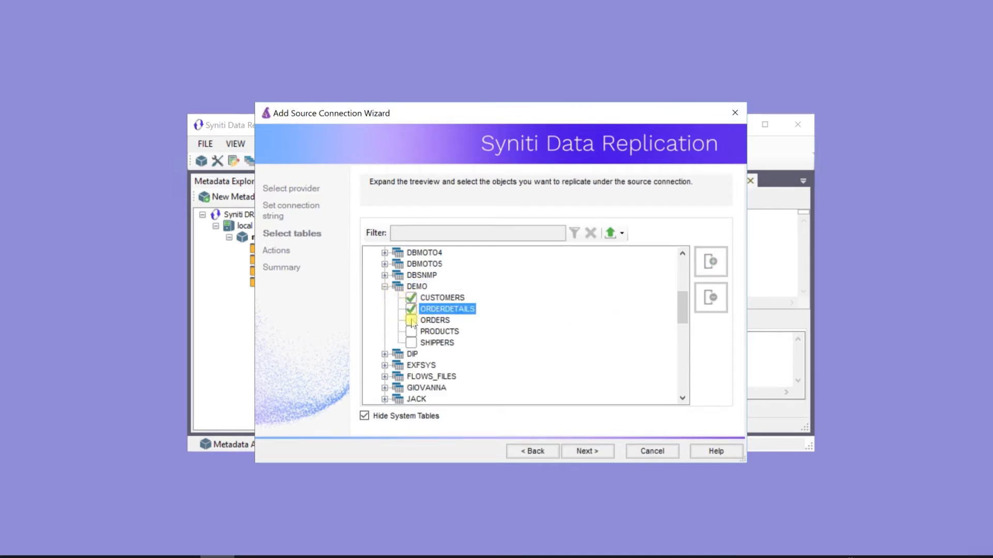
left_click(411, 331)
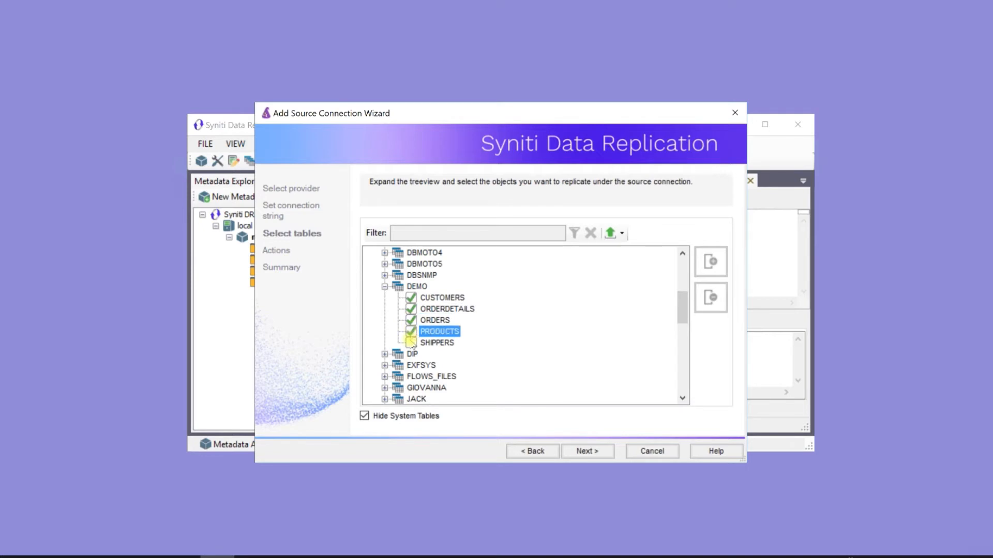
left_click(410, 342)
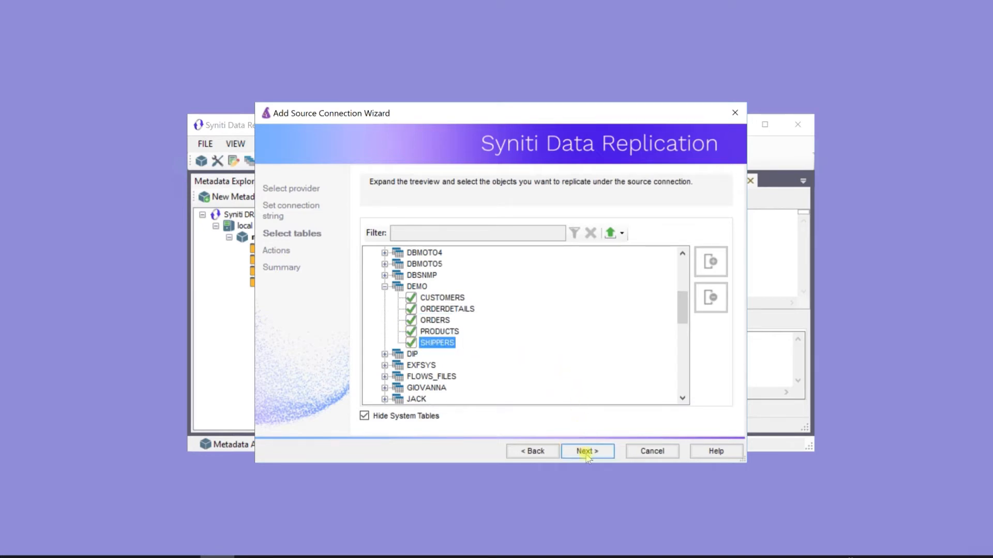
left_click(583, 450)
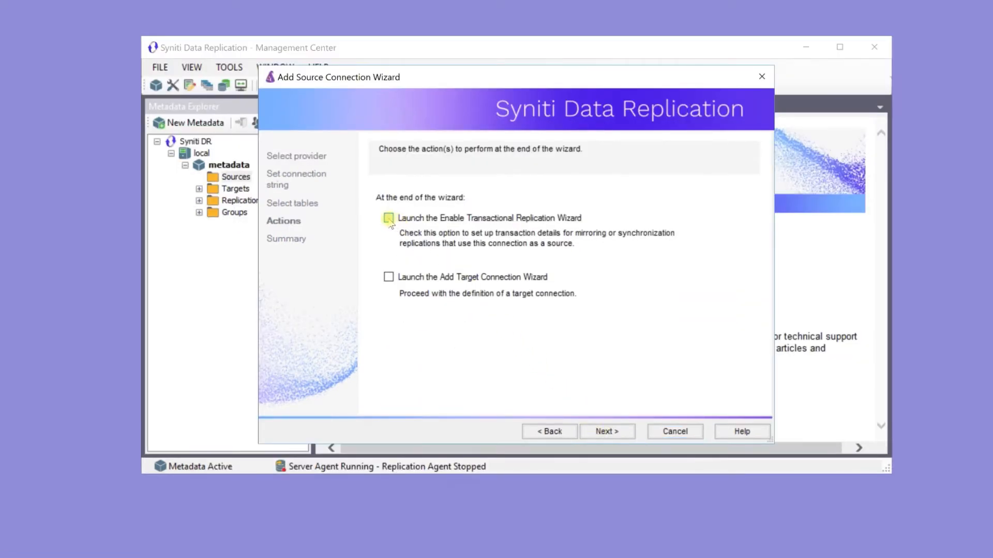
Finish the Oracle-ERP source with the Enable Transactional Replication Wizard set to launch.
left_click(389, 218)
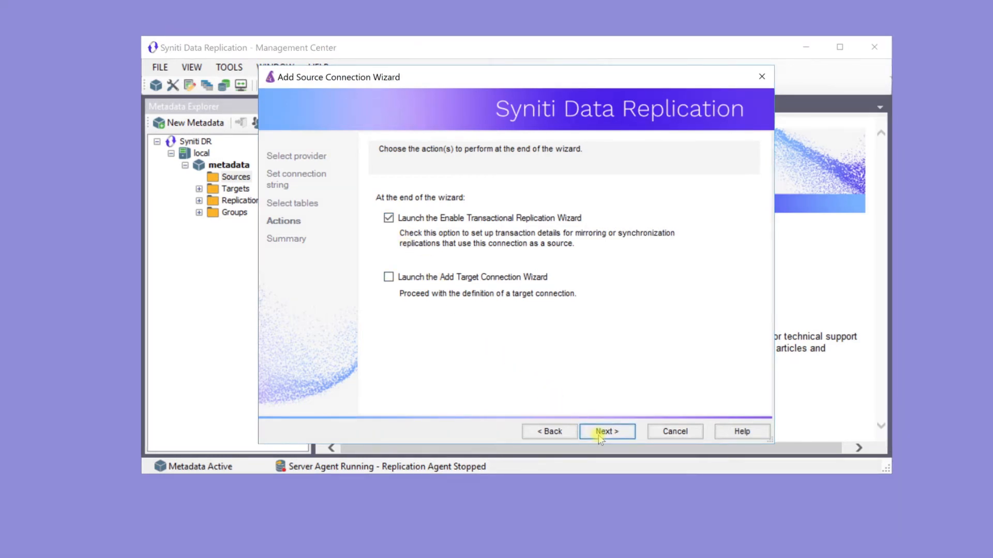
left_click(605, 432)
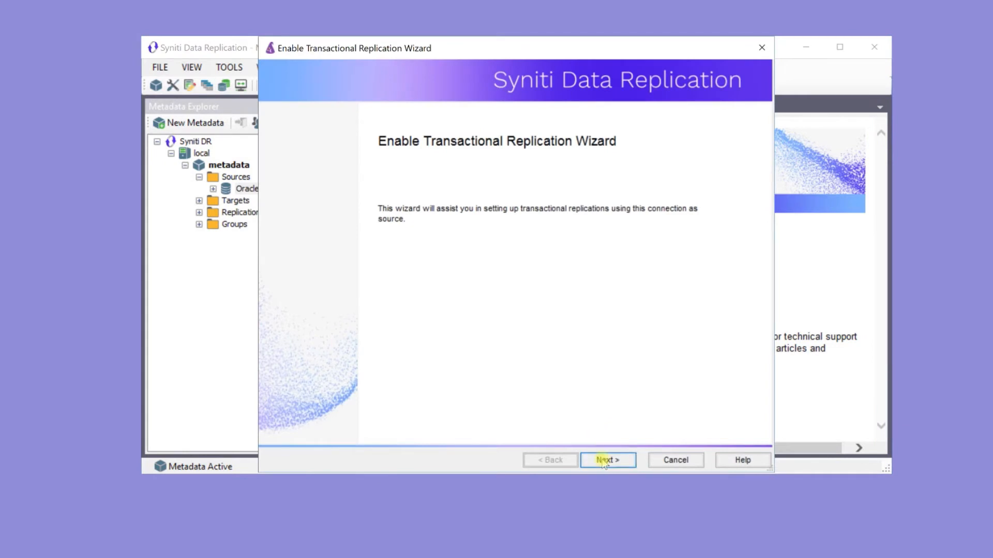
Keep Log Reader logging and accept the 192.168.1.200/ORADB1 log settings.
left_click(607, 460)
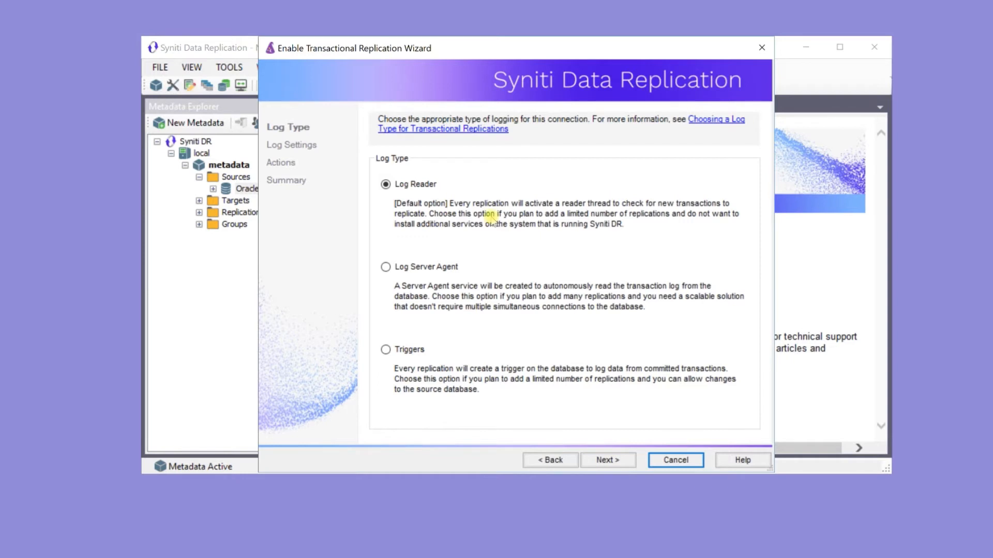
mouse_move(492, 295)
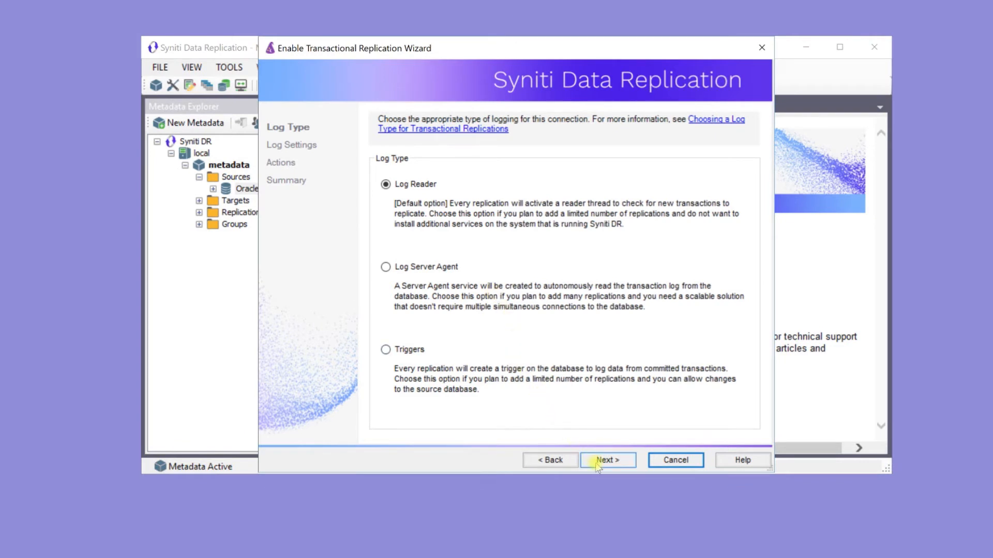
left_click(607, 461)
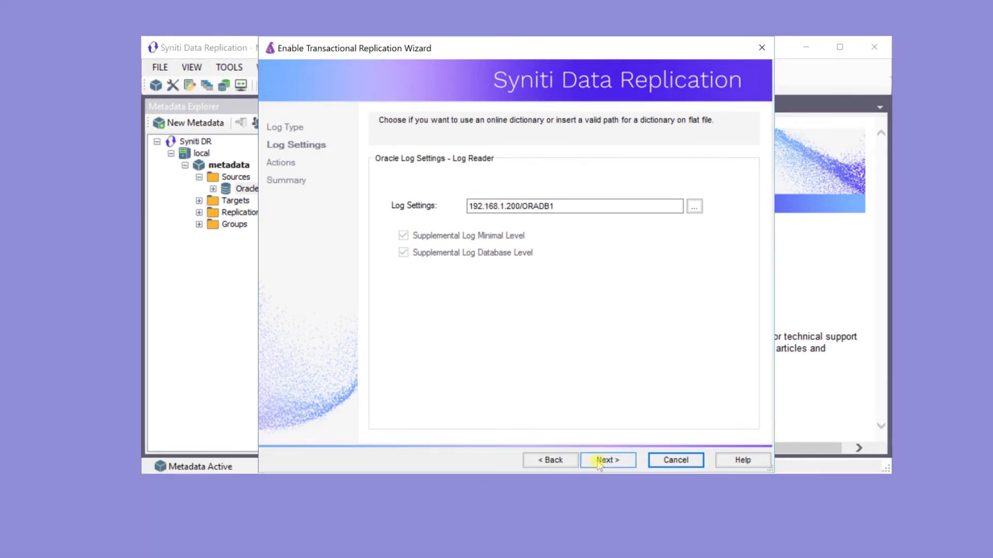
left_click(606, 460)
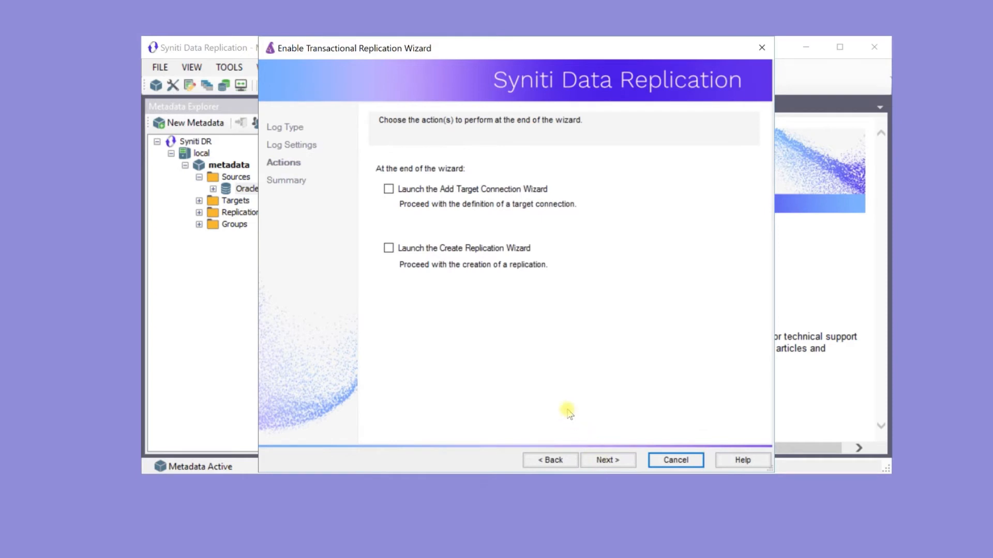
mouse_move(475, 304)
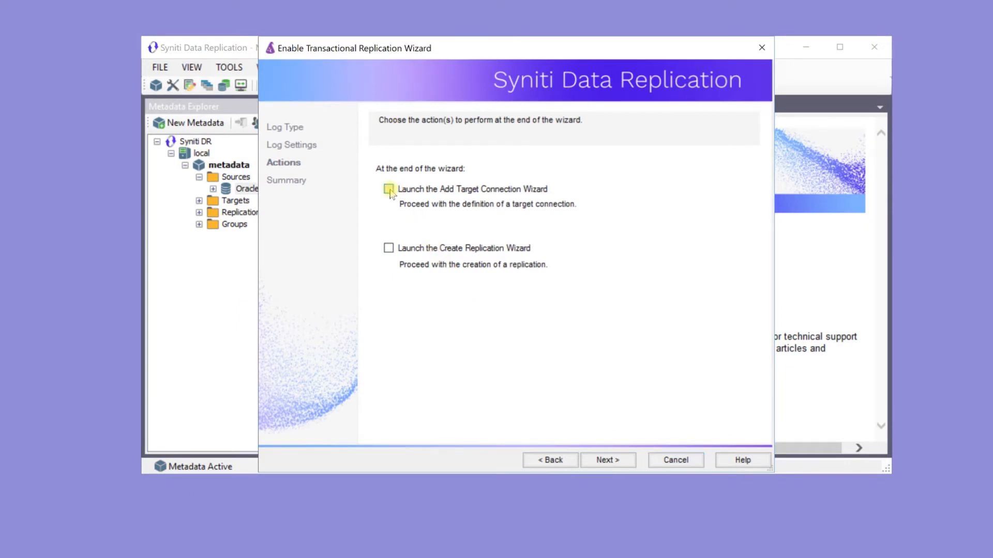
Enable transactional replication on the source with the Add Target Connection Wizard launching afterwards.
left_click(388, 189)
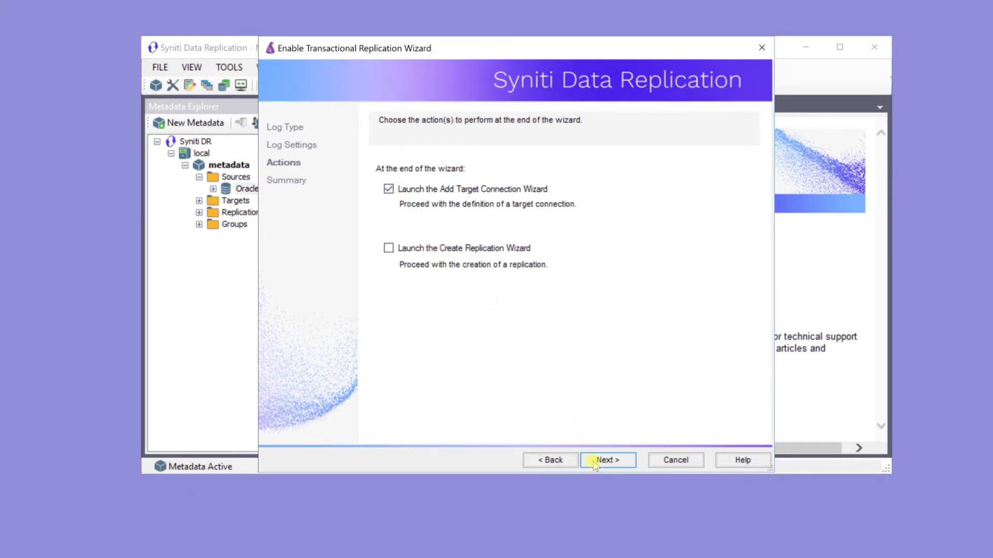
left_click(607, 460)
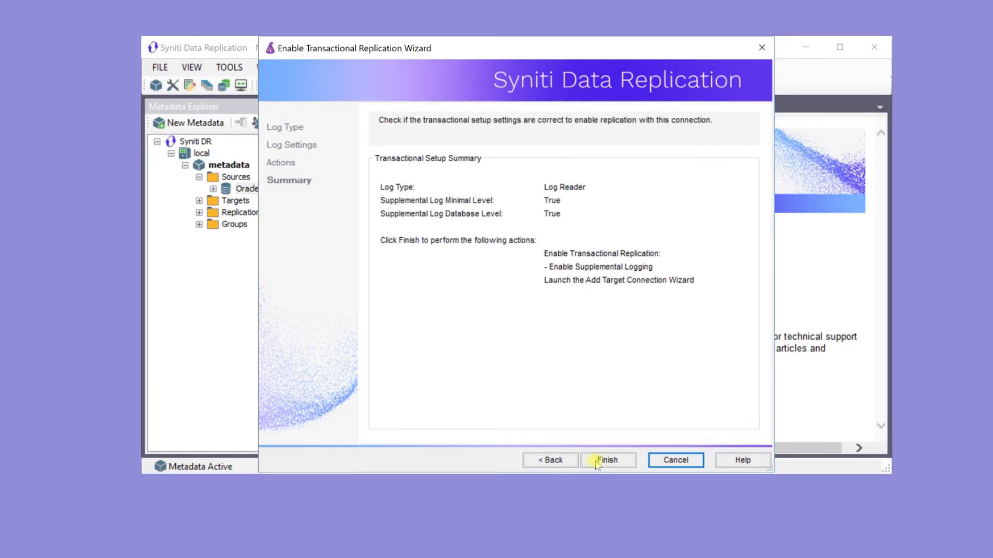
left_click(607, 460)
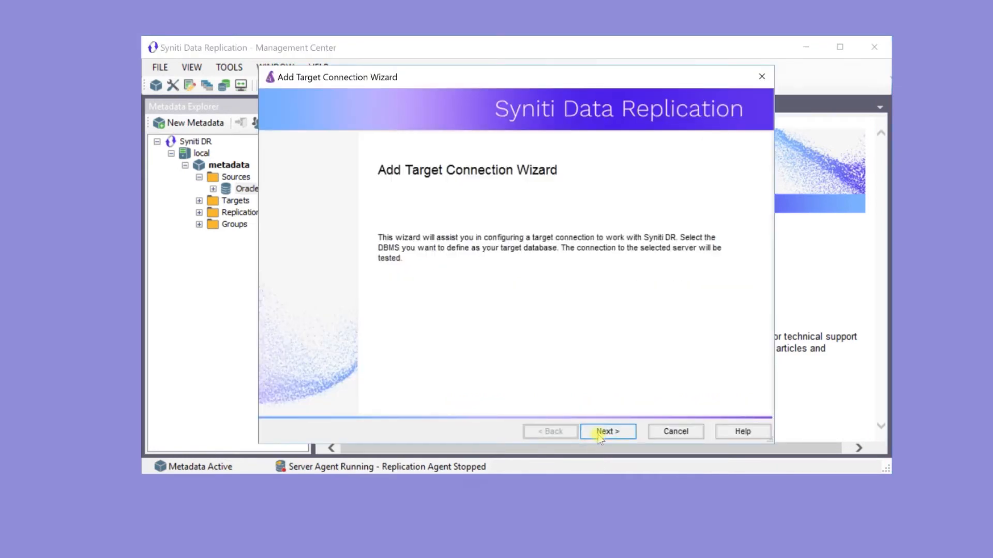
left_click(606, 432)
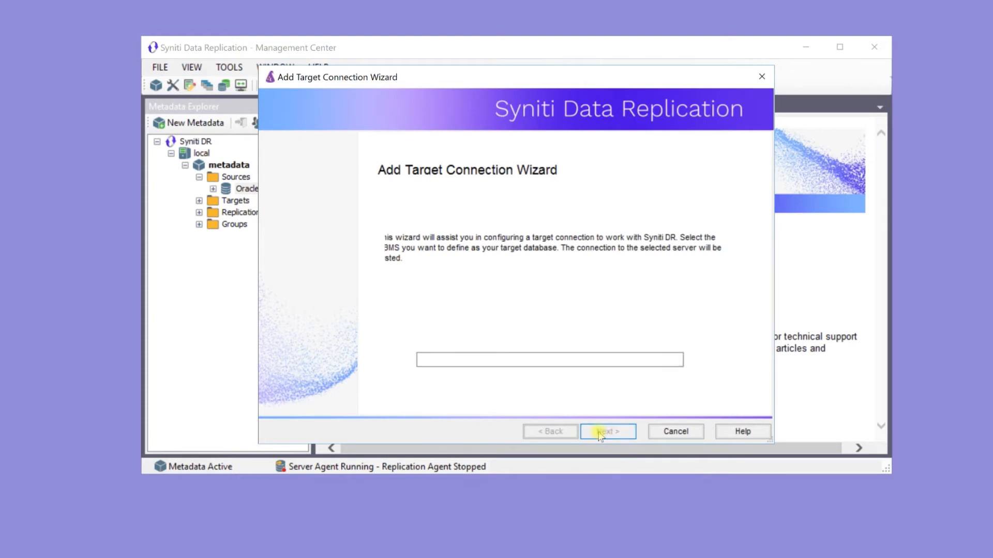
Name the target SAPHANA-ERP and choose SAP HANA with the SAP Hana .NET Driver.
left_click(606, 431)
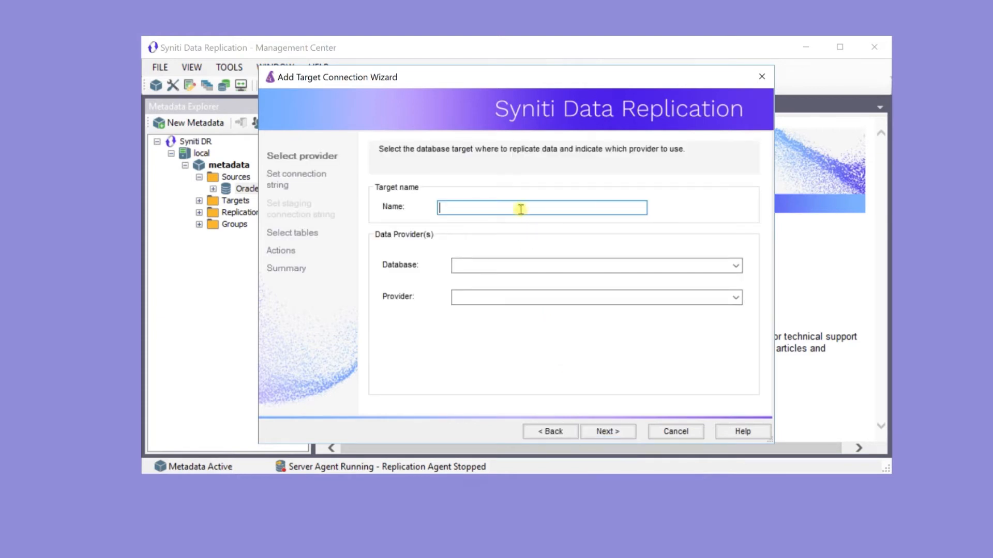
type("SAPHANA-")
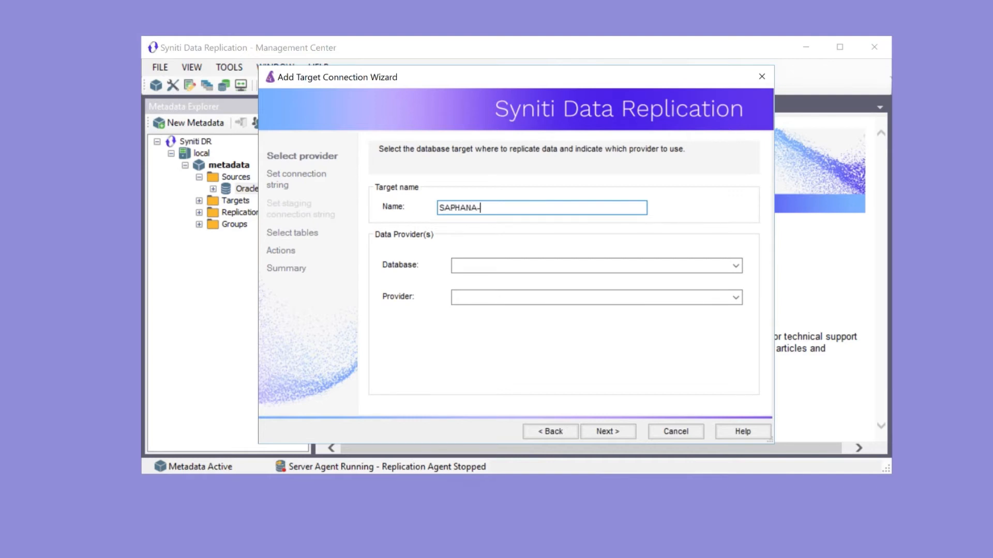
type("ERP")
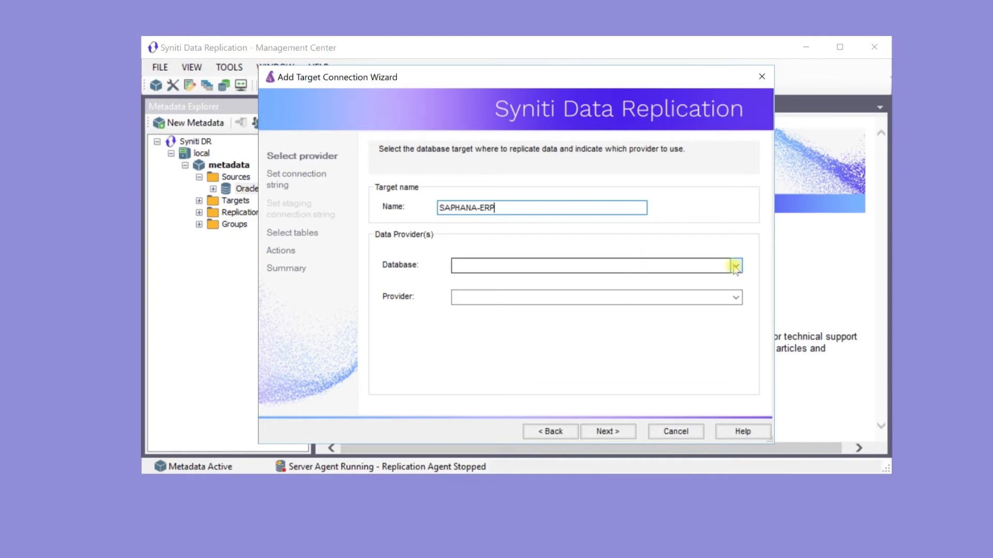
left_click(734, 266)
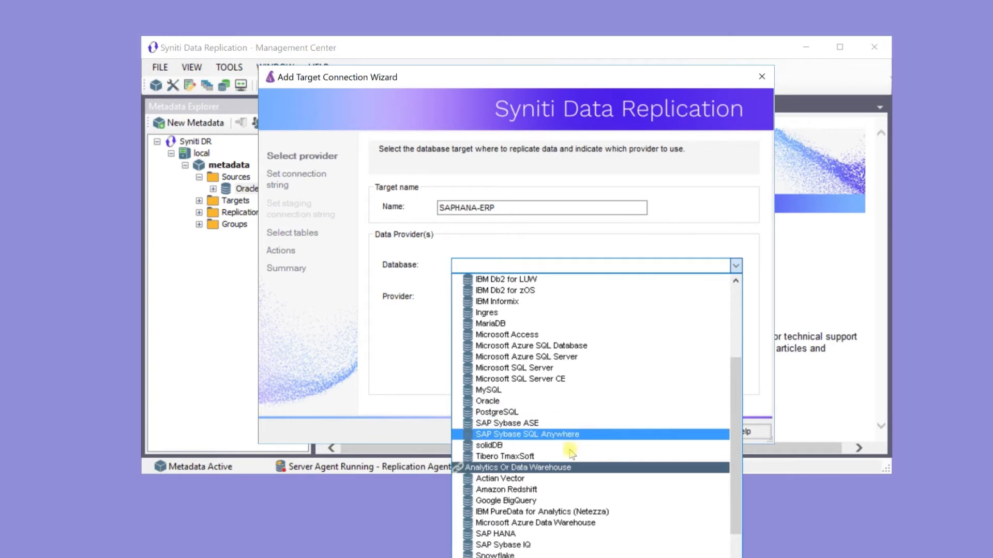
left_click(496, 534)
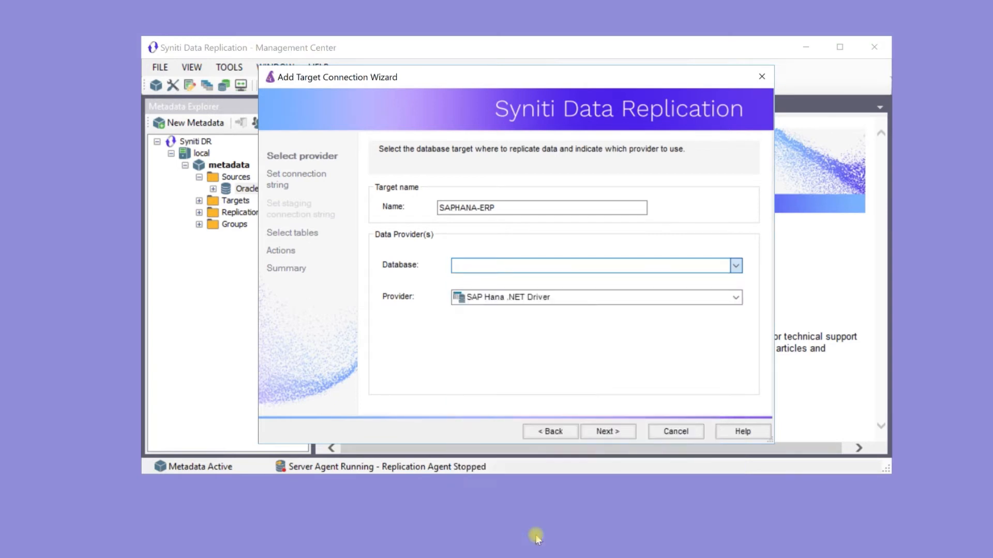
left_click(596, 266)
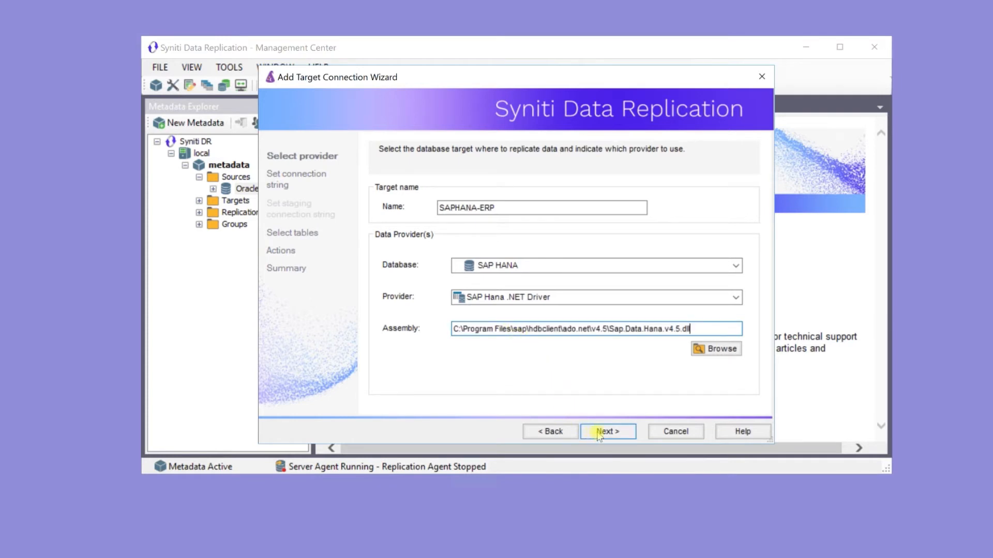
Enter the SAP HANA server address with port 50322, user ID and password, and test the connection.
left_click(606, 431)
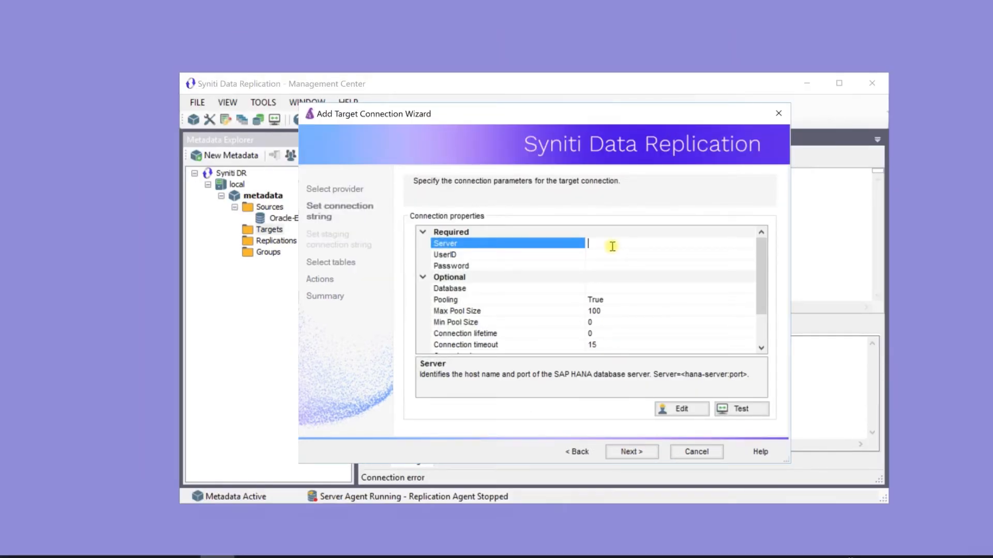
type("100.24.12.")
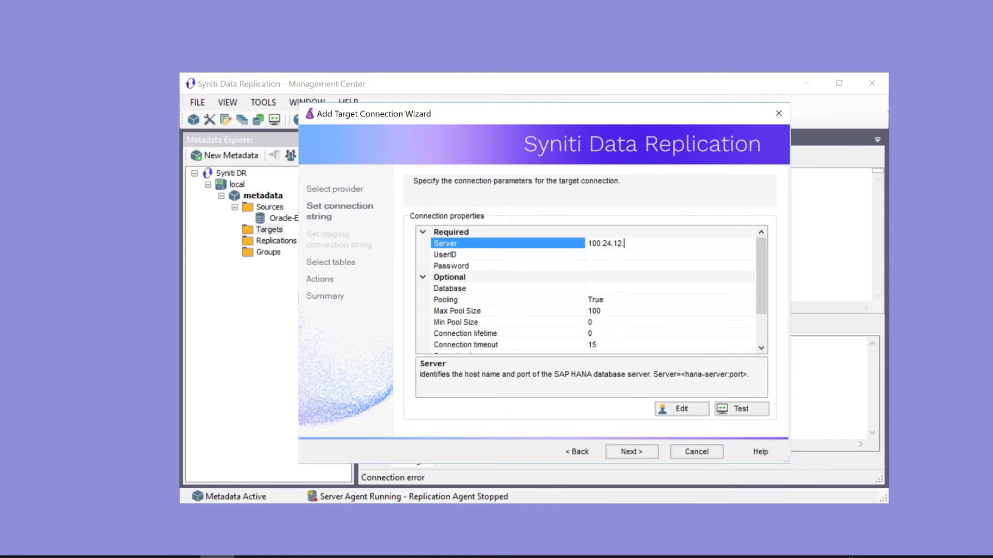
type("132")
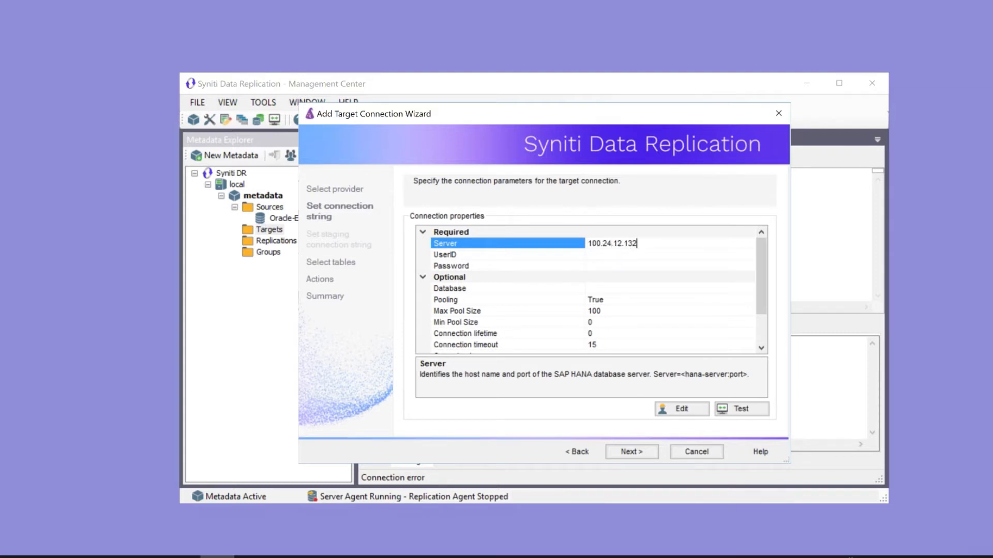
type(":50322")
left_click(670, 254)
type("SDR_USER")
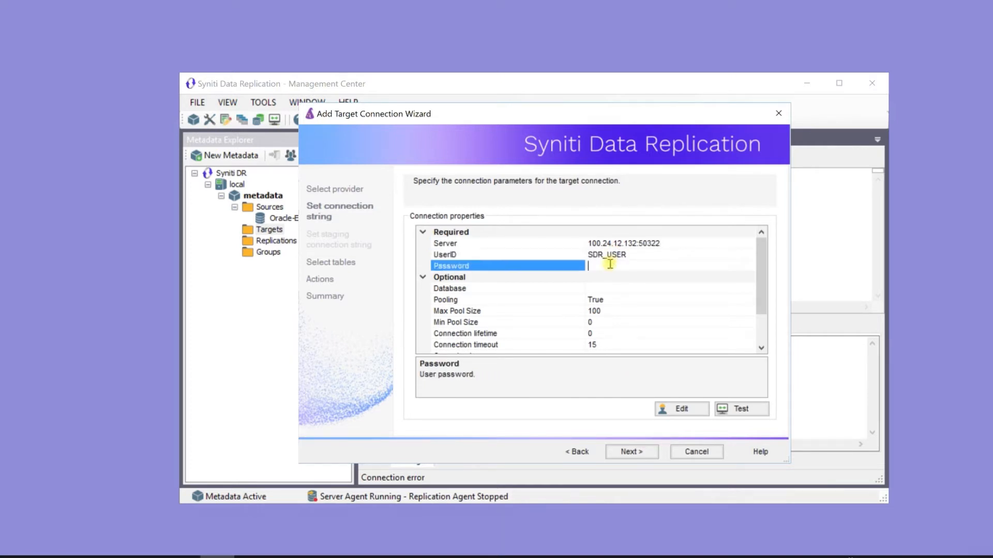
type("***")
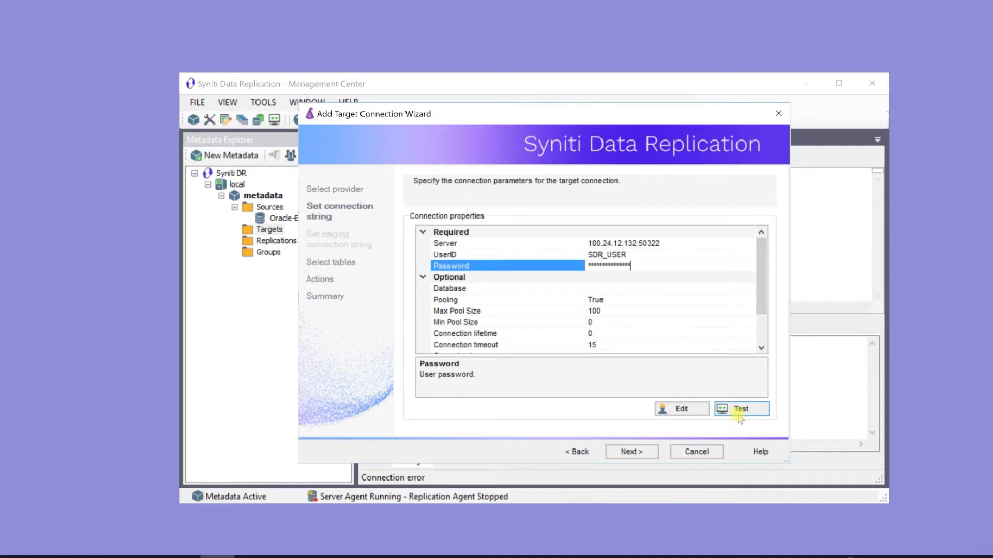
left_click(630, 451)
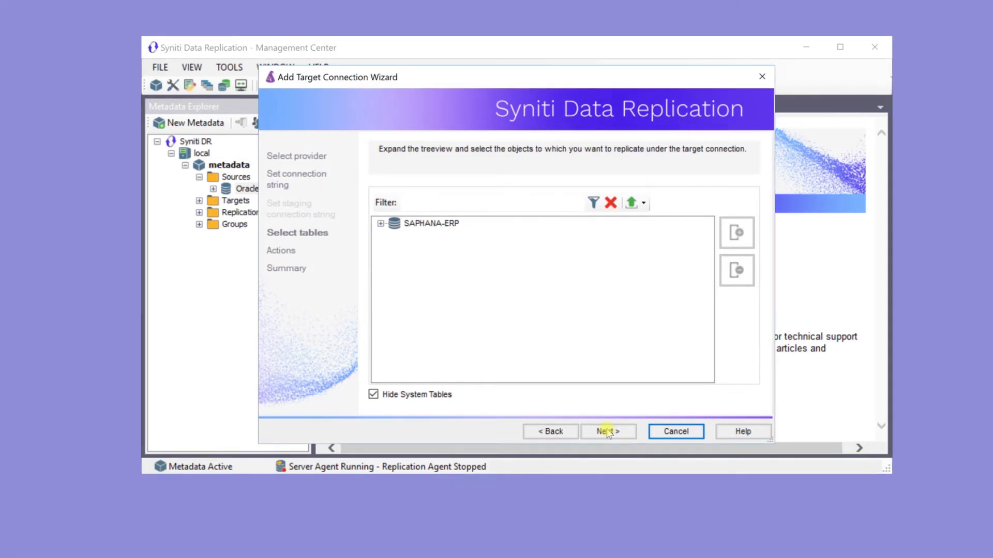
Create the SAPHANA-ERP target connection and expand the Oracle-ERP DEMO schema to list its tables.
left_click(606, 431)
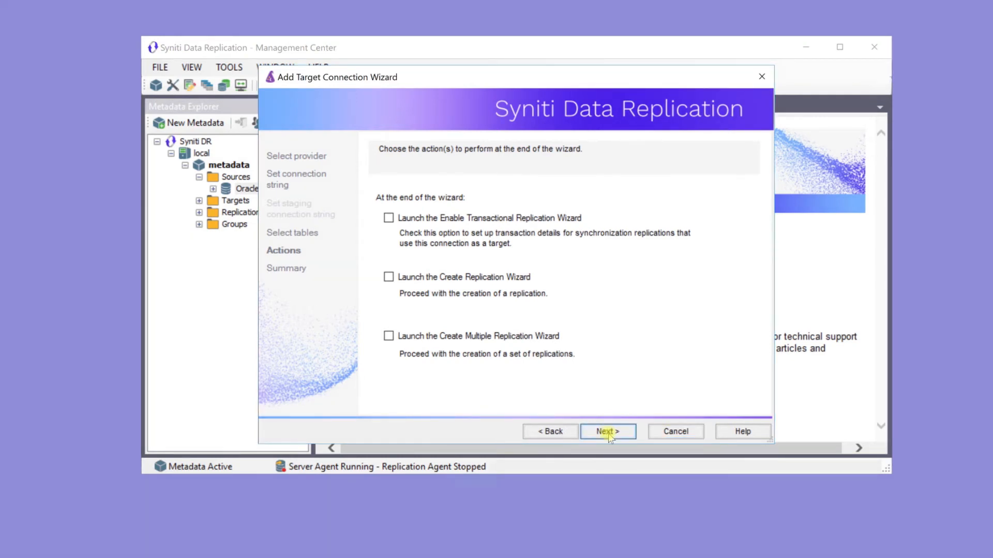
left_click(607, 431)
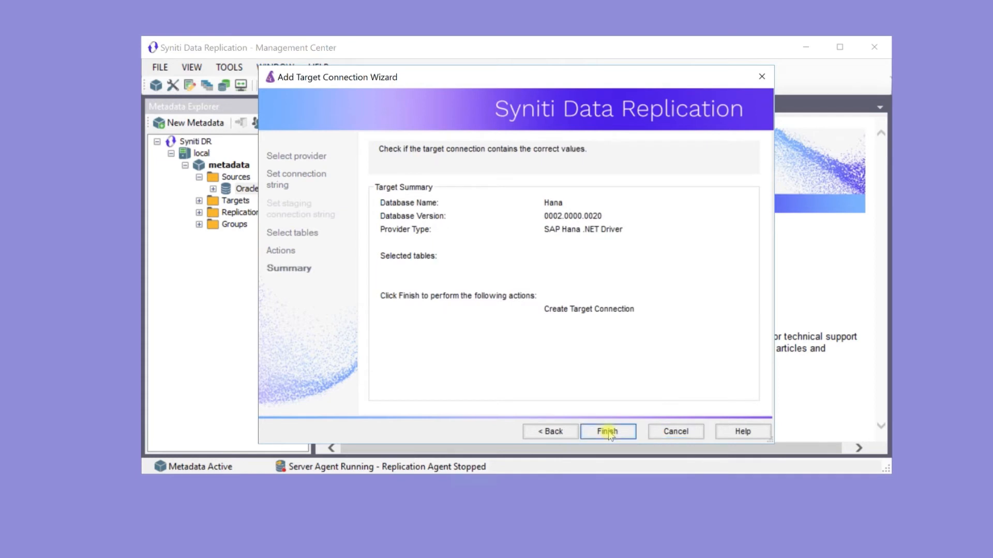
left_click(607, 432)
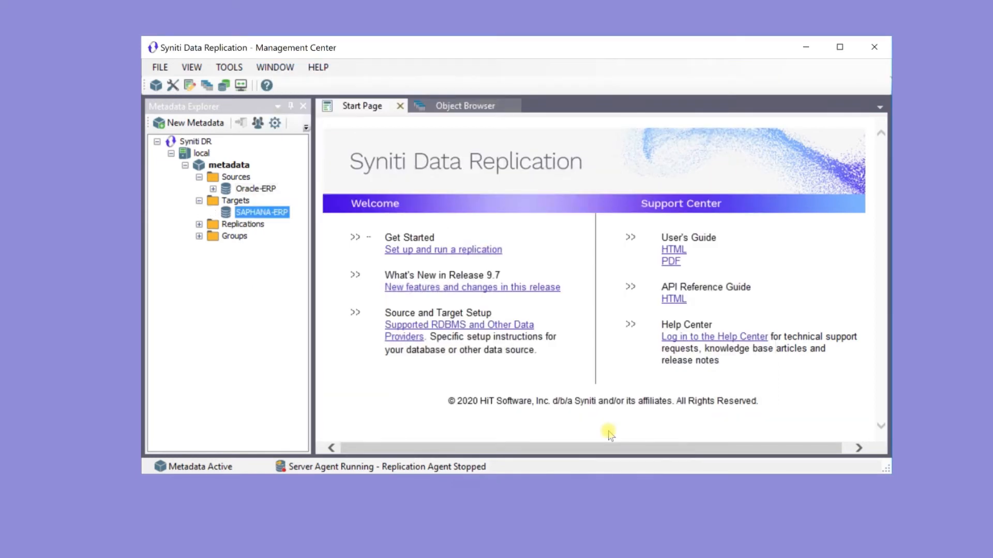
mouse_move(259, 236)
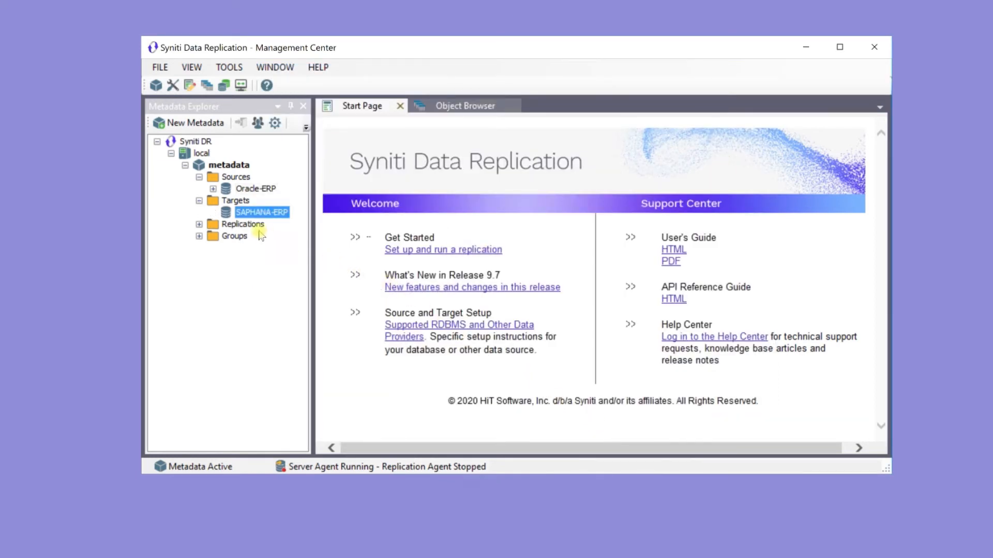
left_click(214, 188)
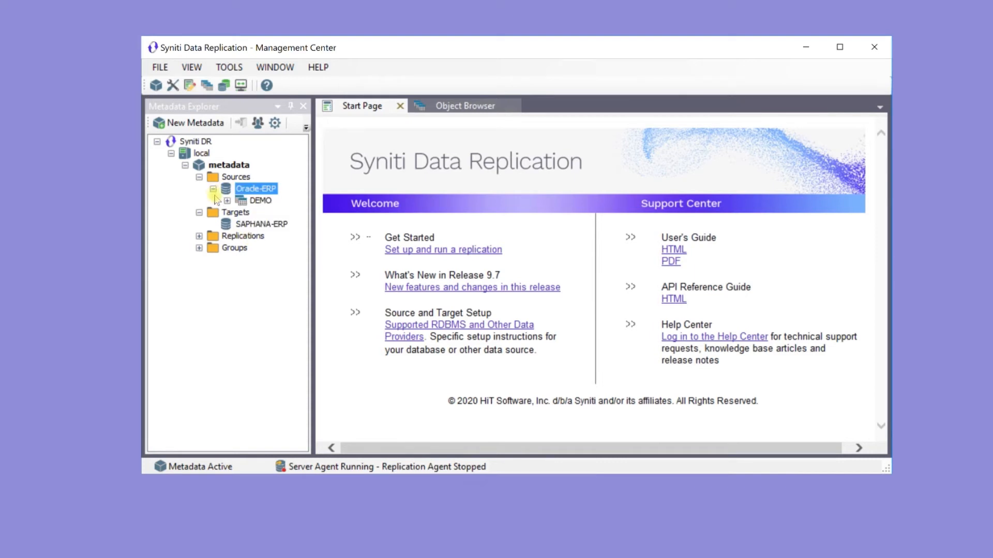
left_click(226, 199)
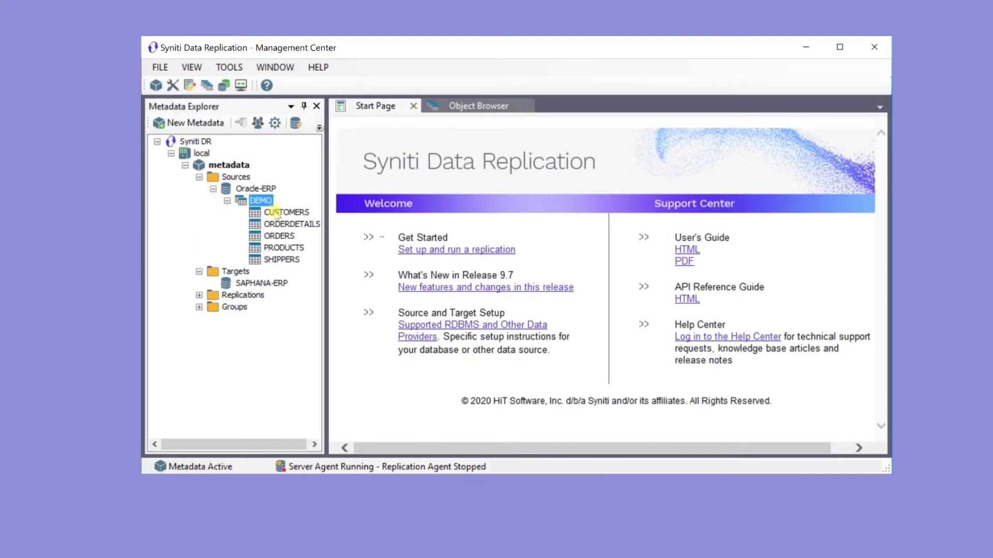
Start the target table wizard for CUSTOMERS, keeping Oracle-ERP DEMO.CUSTOMERS as source.
left_click(286, 212)
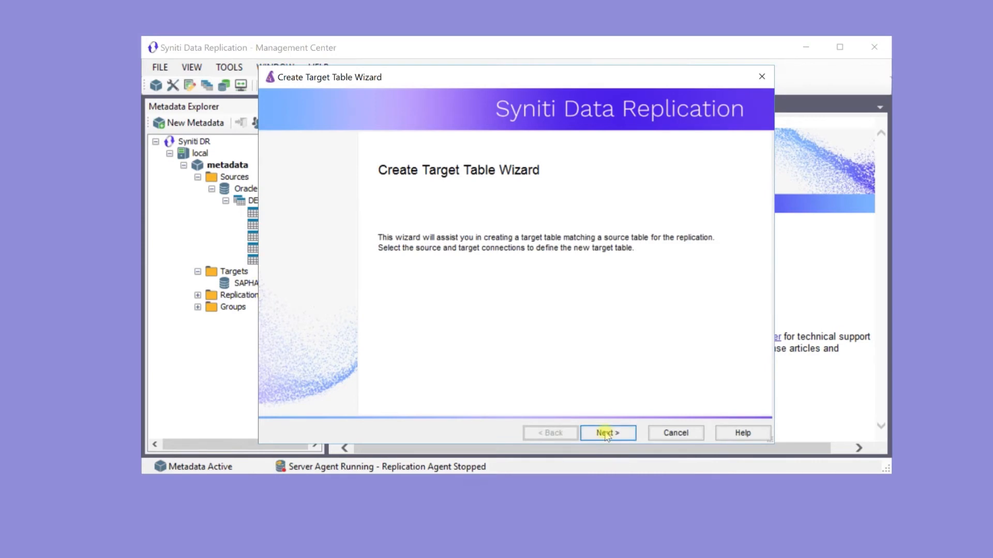
left_click(607, 433)
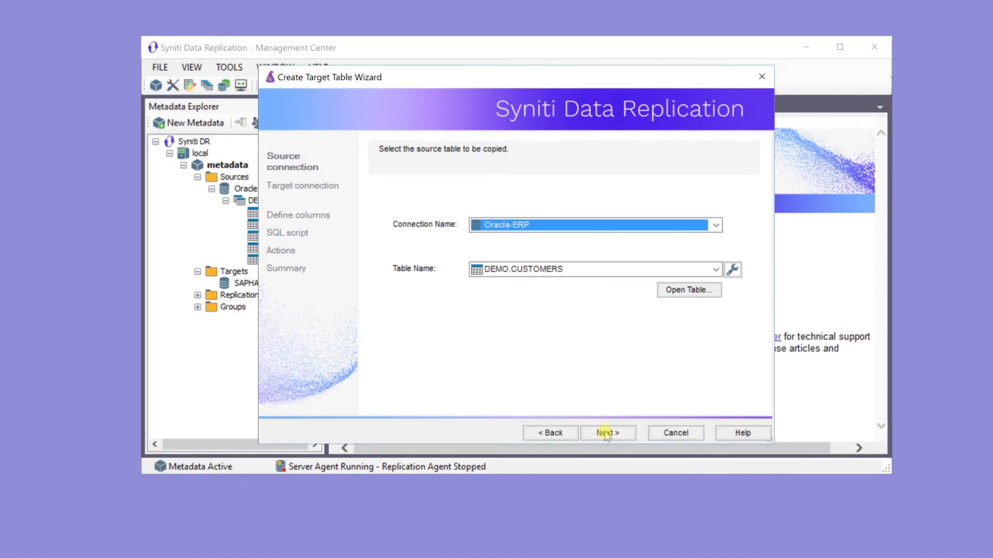
left_click(606, 432)
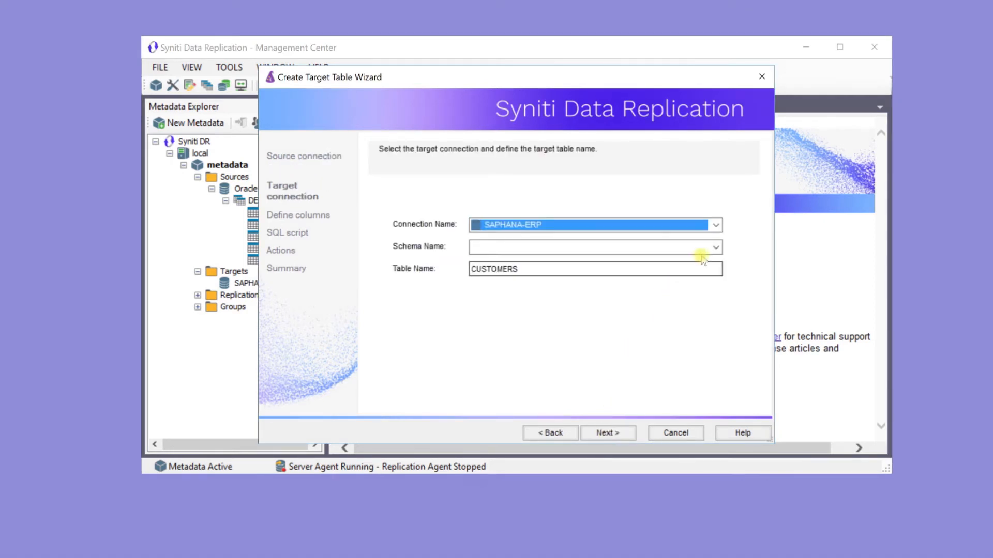
Choose SDR_DEMO as the SAPHANA-ERP target schema and continue to column definitions.
left_click(714, 247)
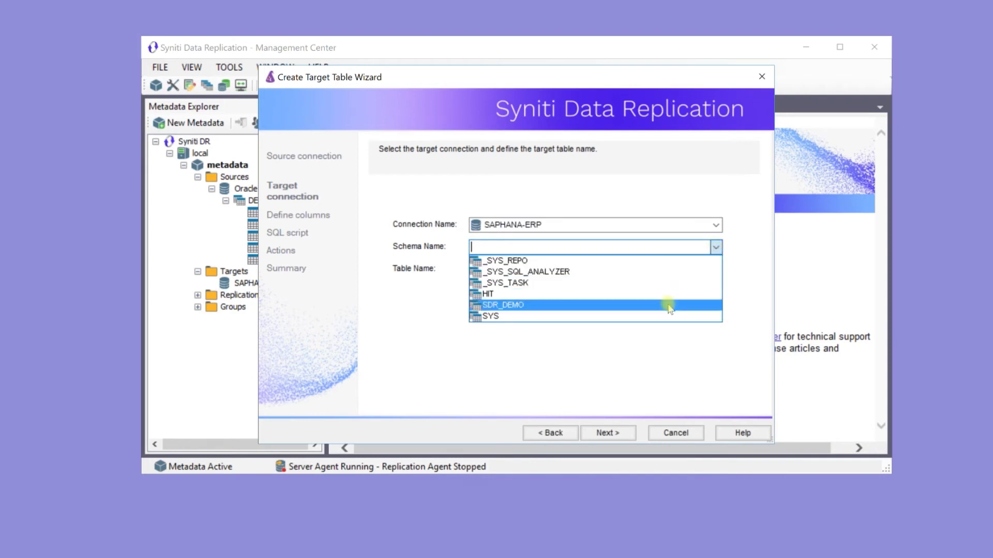
left_click(502, 304)
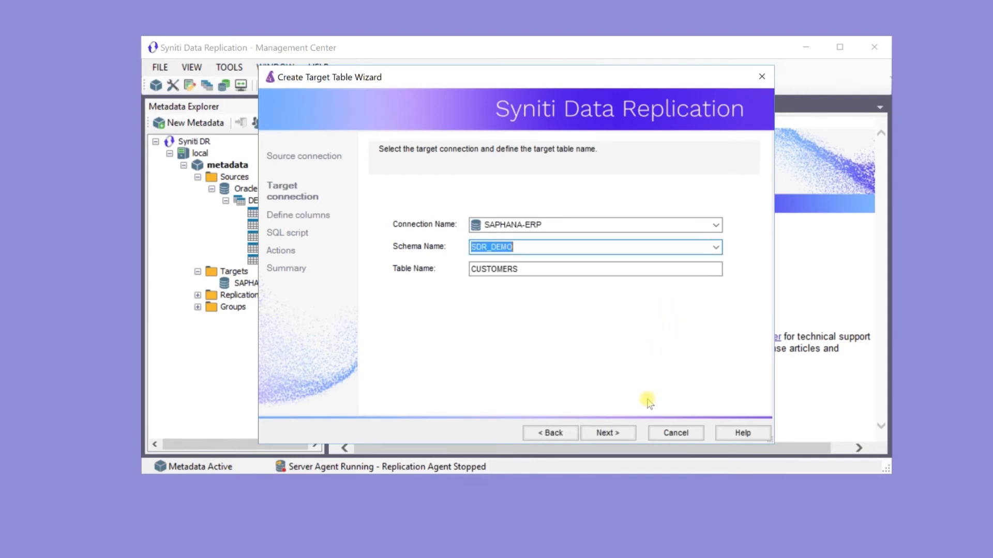
left_click(607, 433)
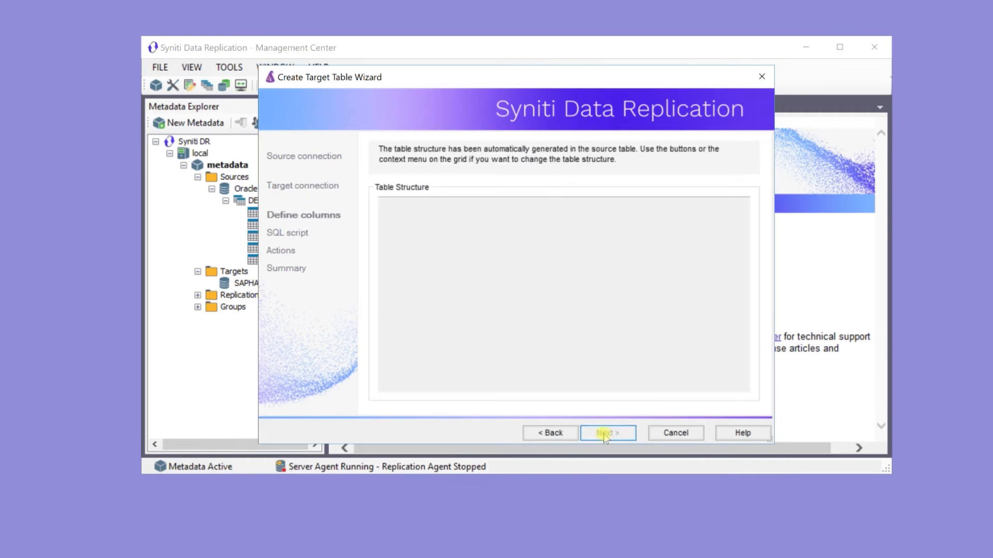
Accept the generated CUSTOMERS columns, create-table script and actions to reach the summary.
left_click(607, 432)
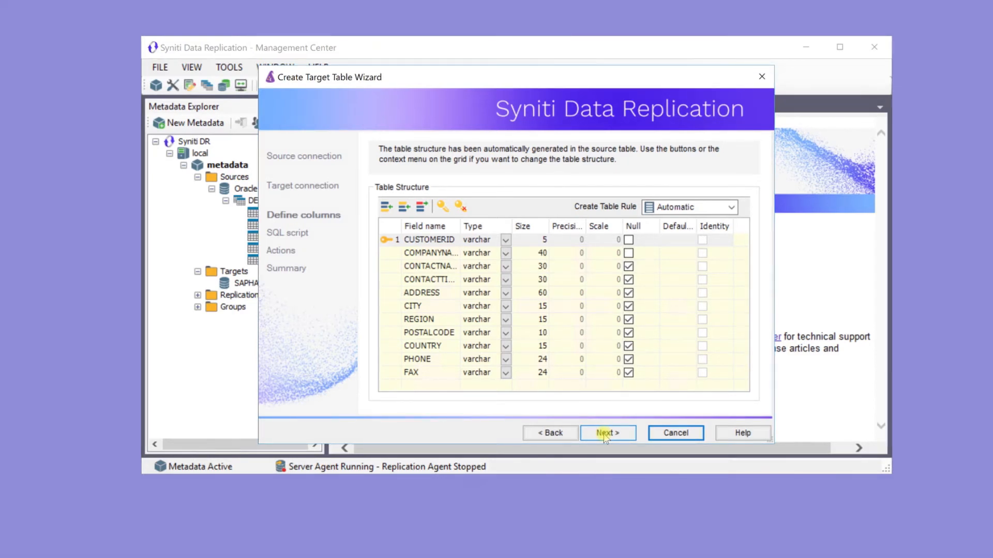
left_click(606, 433)
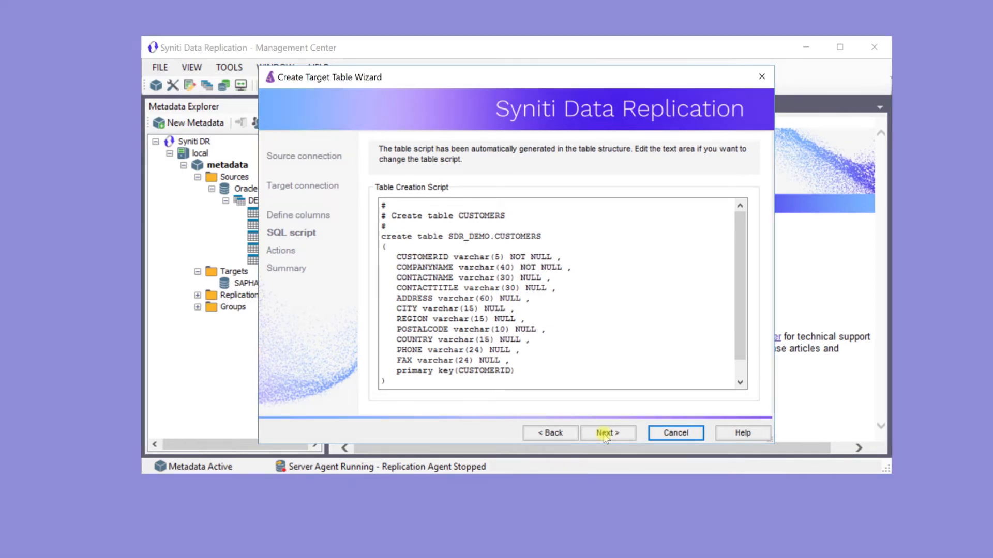
left_click(606, 432)
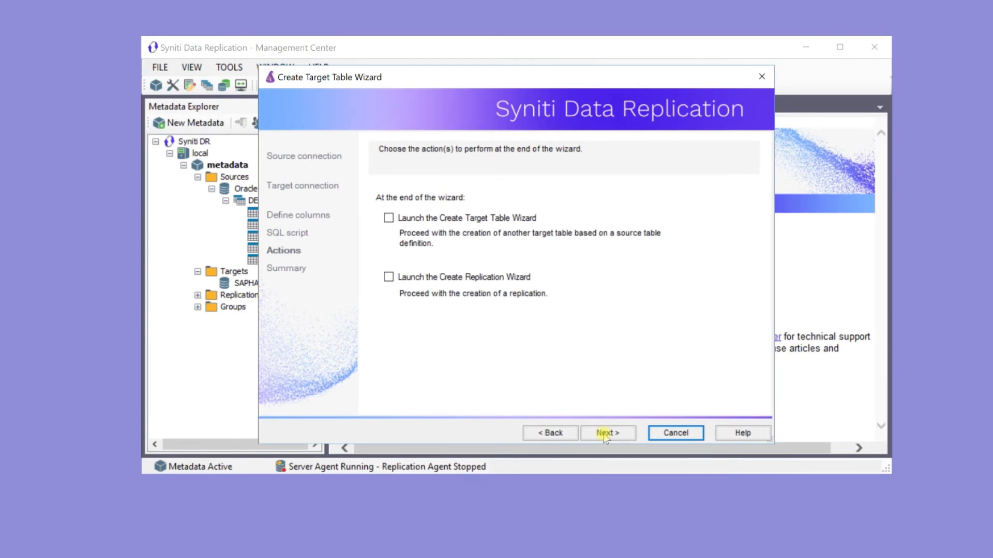
left_click(606, 432)
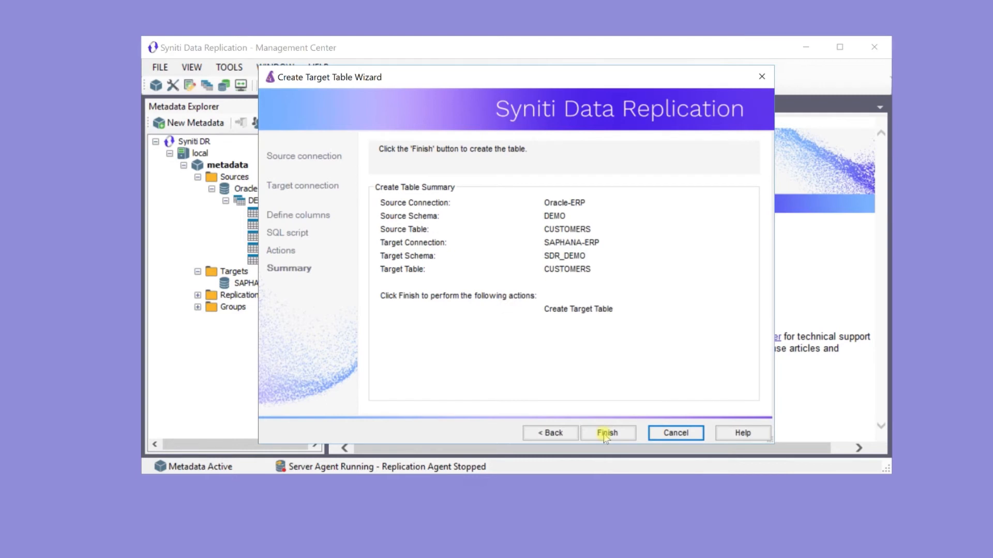
Finish creating SDR_DEMO.CUSTOMERS in SAPHANA-ERP and add it to the target tables list.
left_click(607, 433)
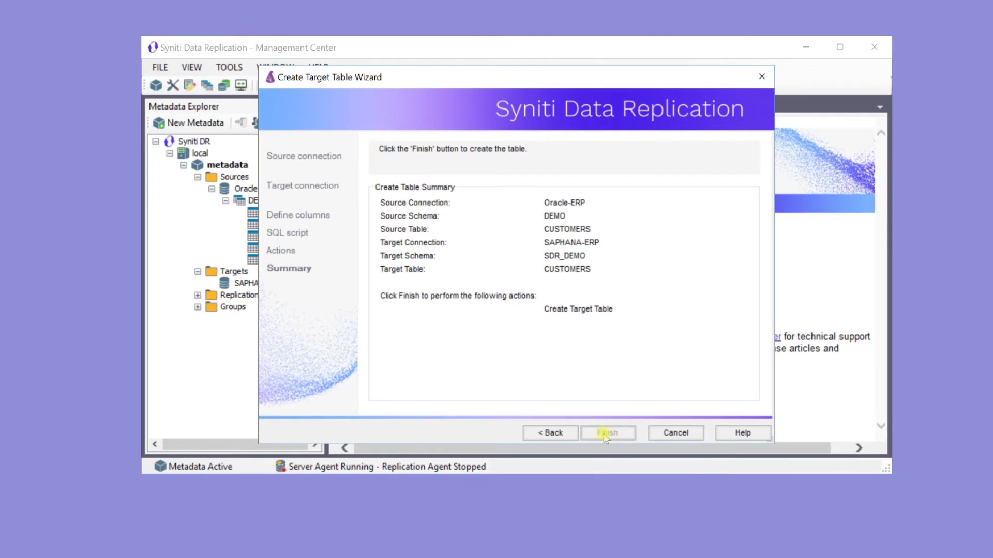
left_click(606, 433)
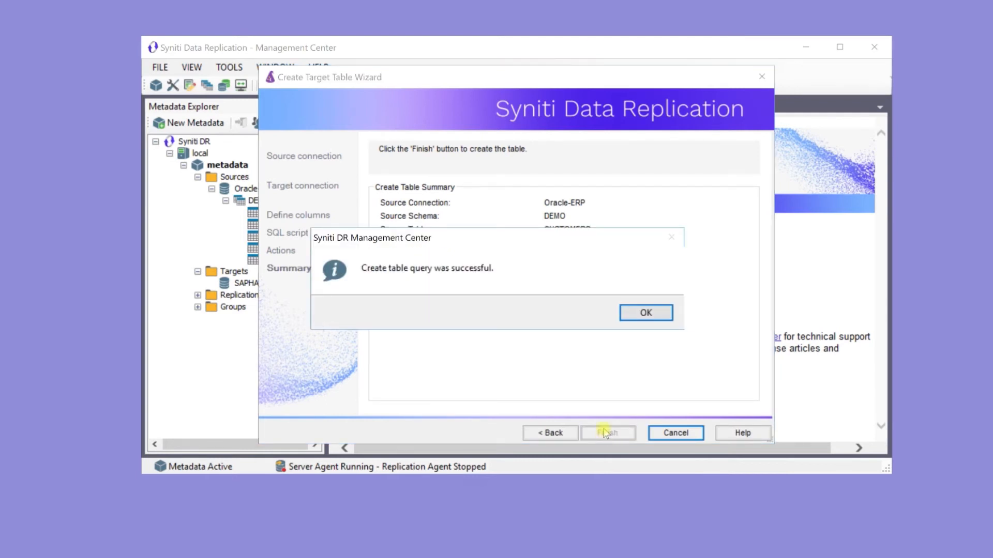
left_click(644, 312)
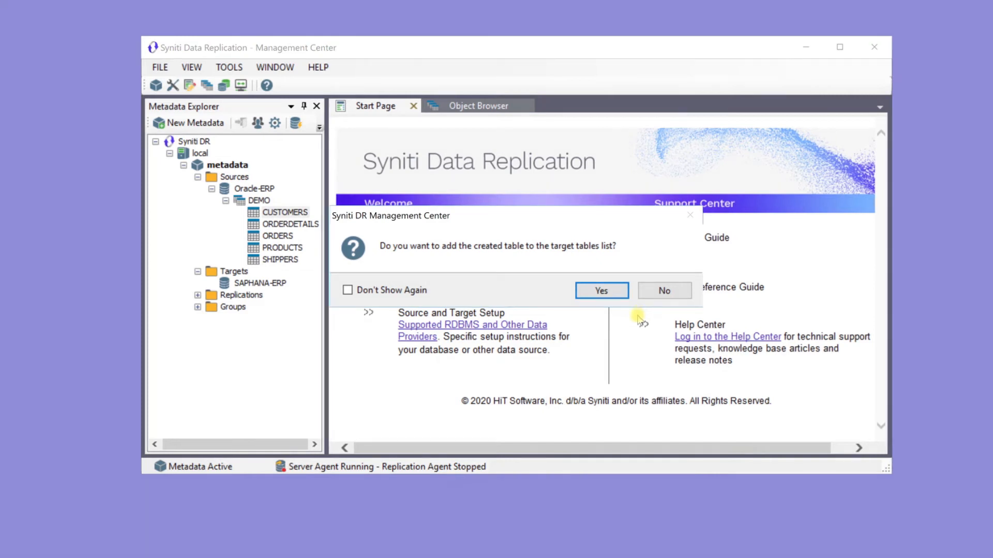
left_click(600, 290)
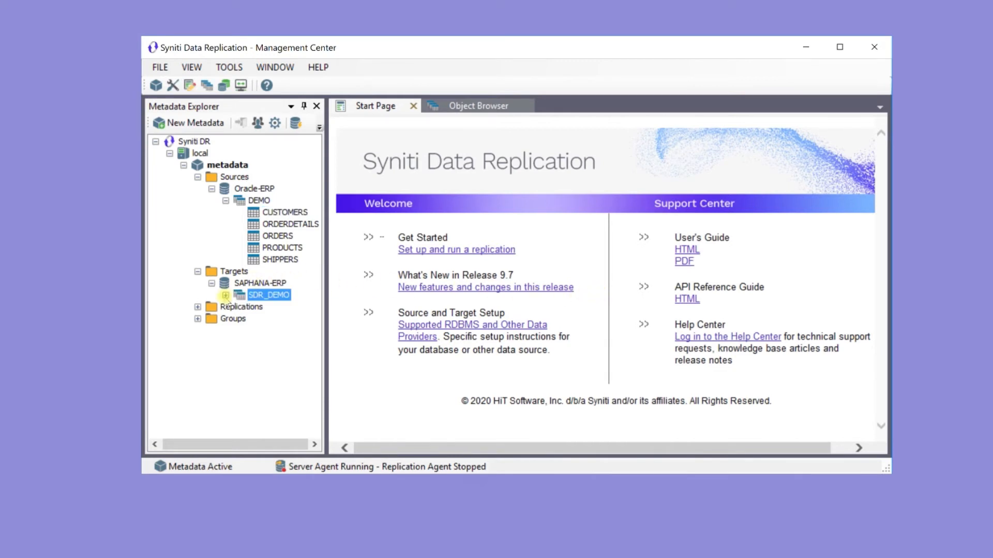
Expand SDR_DEMO to show CUSTOMERS, then select the DEMO source schema.
left_click(214, 295)
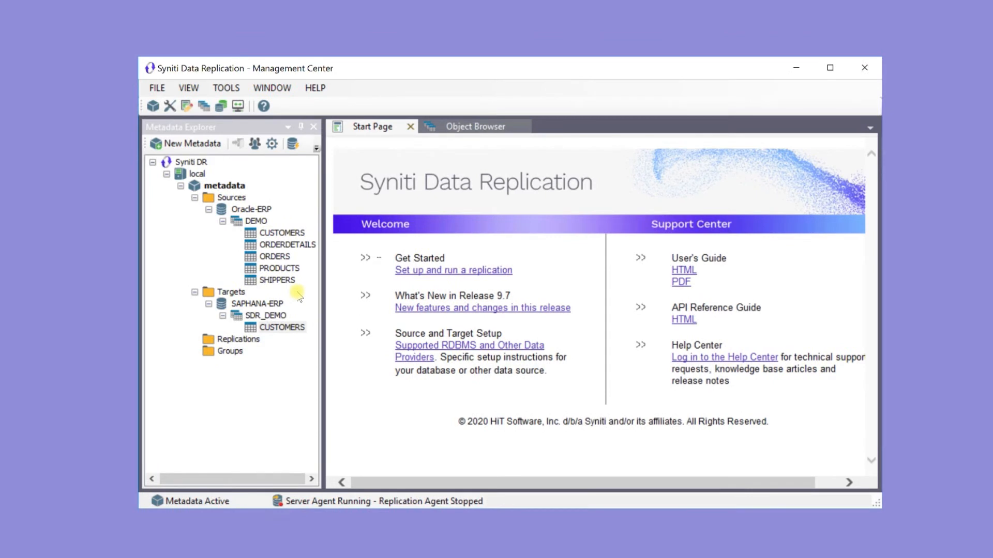
left_click(256, 220)
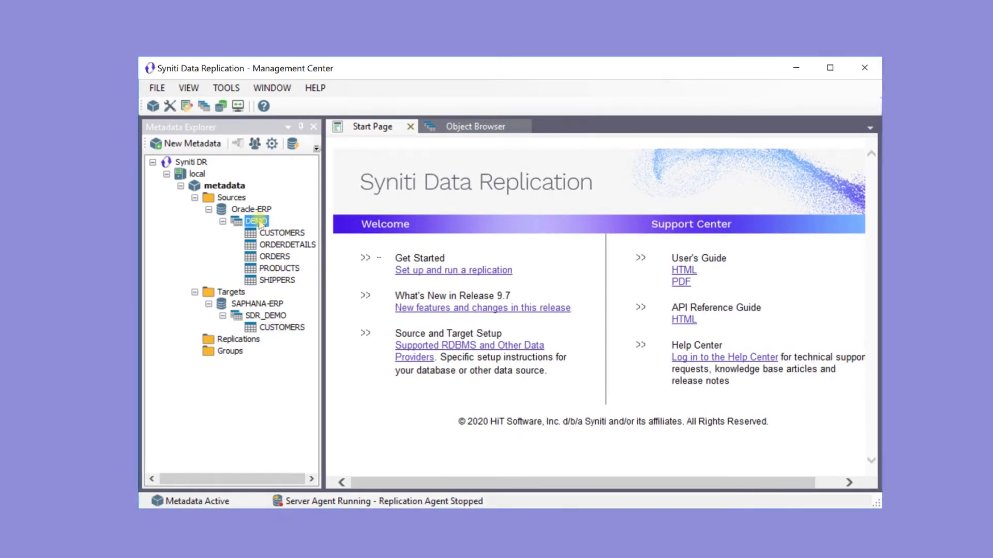
left_click(283, 233)
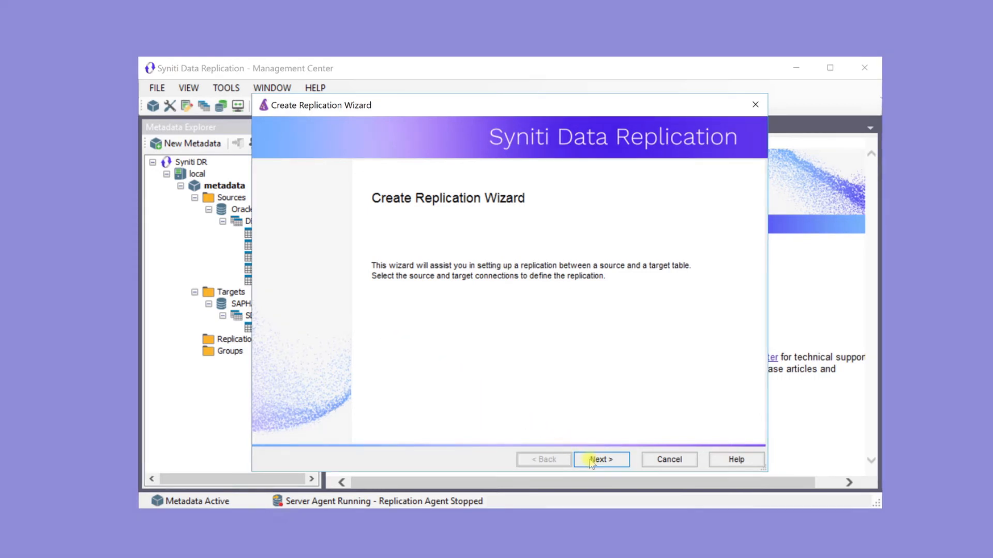
Set the new CUSTOMERS replication to Continuous Mirroring and continue to source settings.
left_click(600, 459)
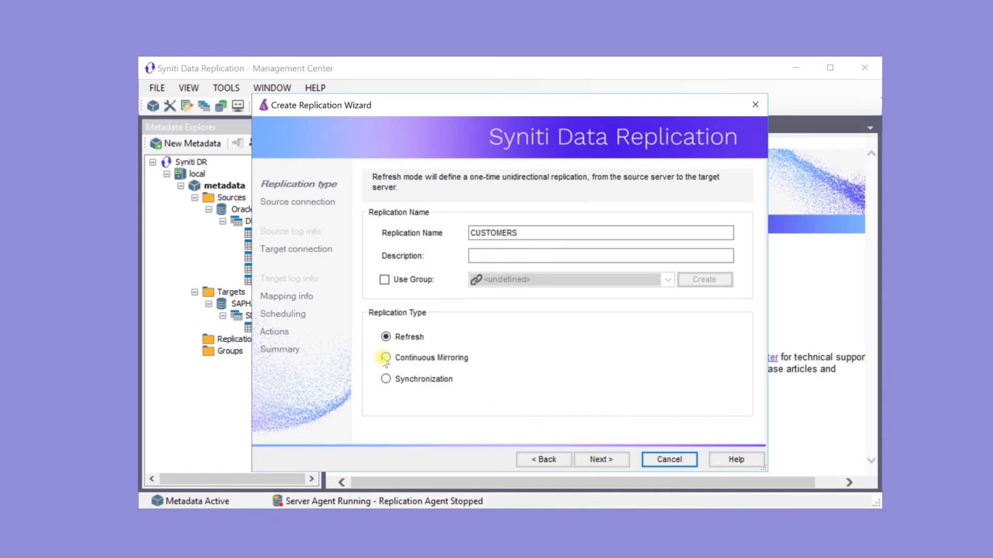
left_click(386, 357)
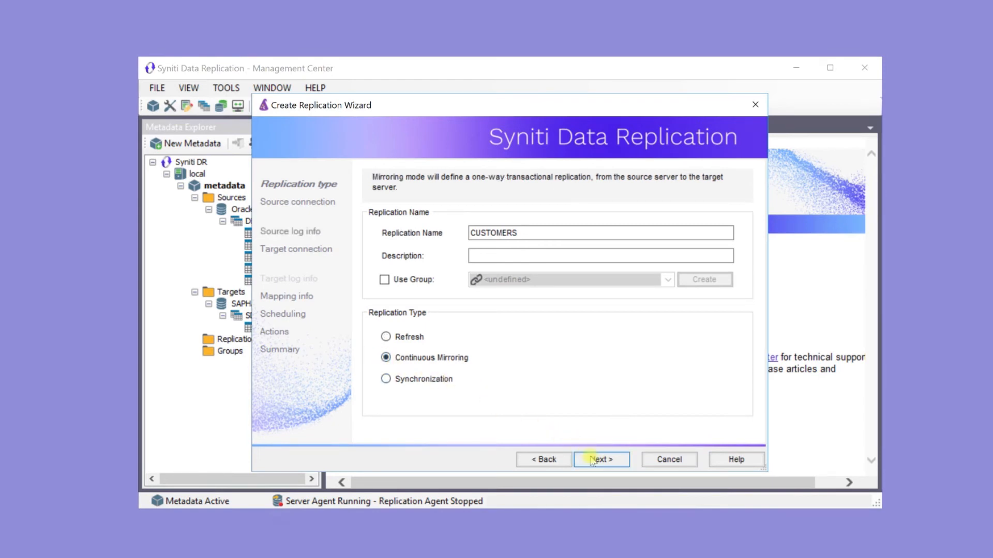
left_click(600, 459)
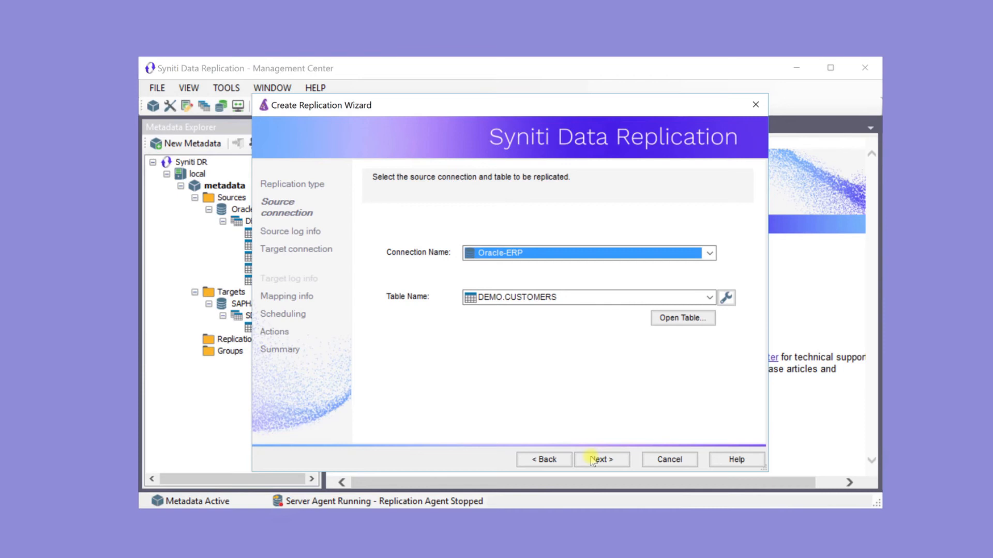
Keep Oracle-ERP DEMO.CUSTOMERS as the replication source and reach source log info.
left_click(600, 459)
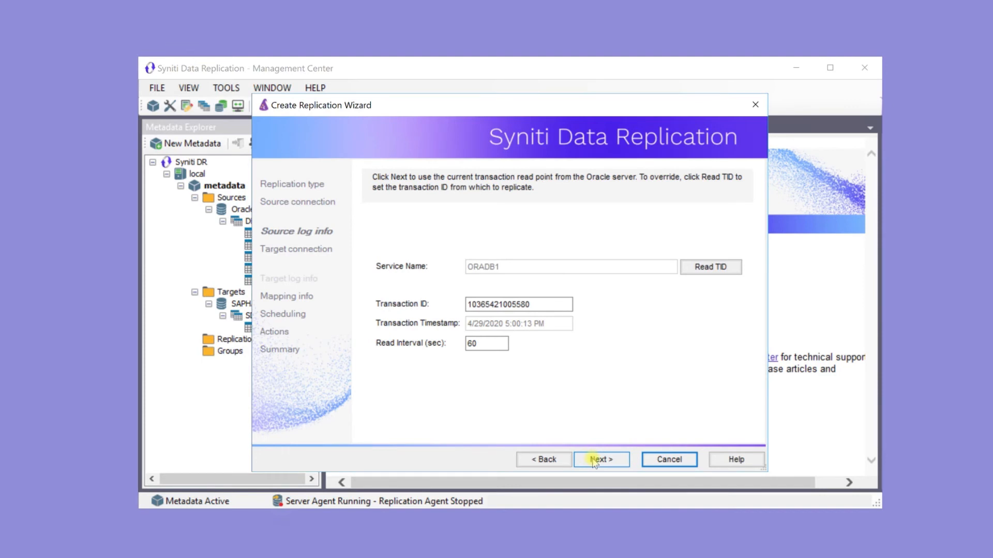
Keep the current transaction read point and SAPHANA-ERP SDR_DEMO.CUSTOMERS as target, reaching mapping info.
left_click(600, 459)
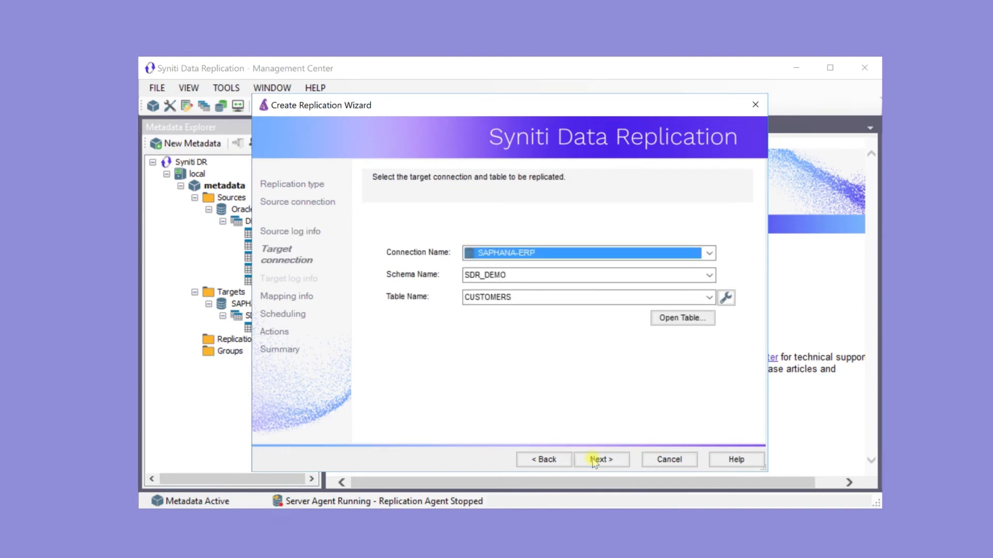
left_click(600, 459)
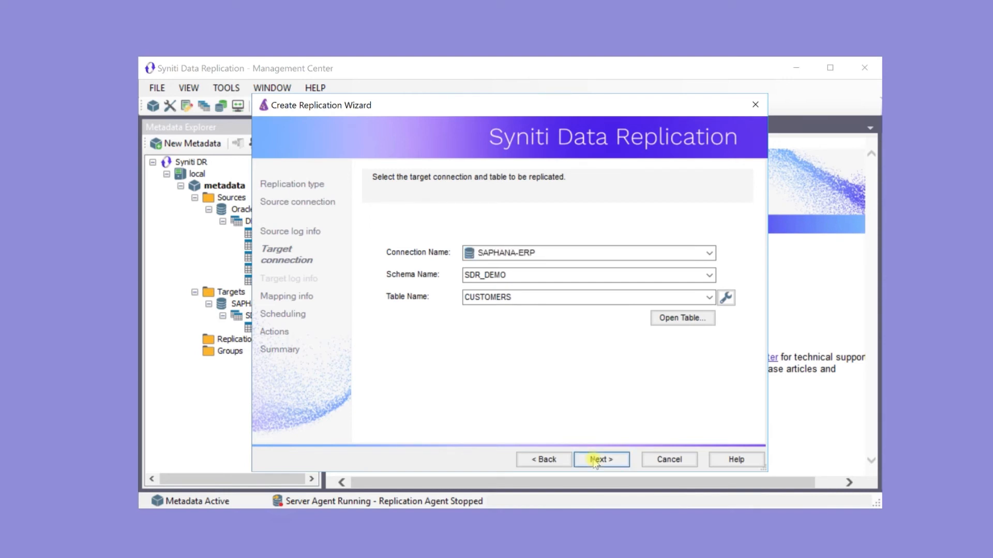
left_click(599, 460)
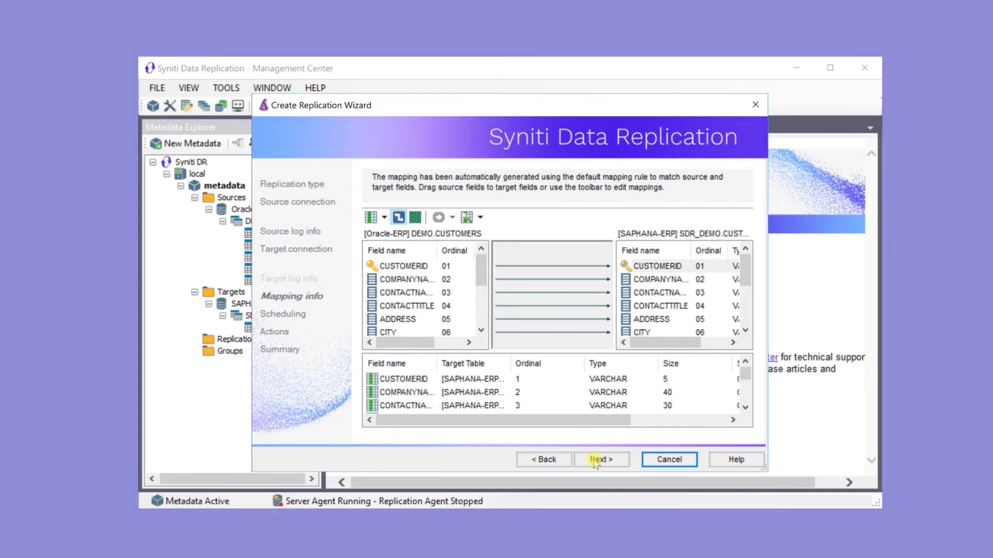
Accept the automatic field mapping and default scheduling, then create the CUSTOMERS replication.
left_click(600, 459)
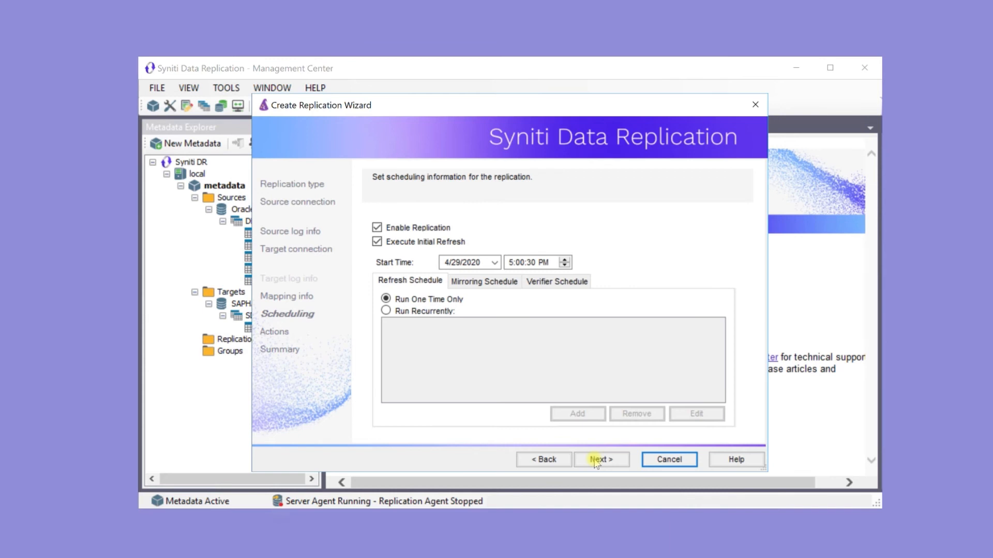
left_click(599, 460)
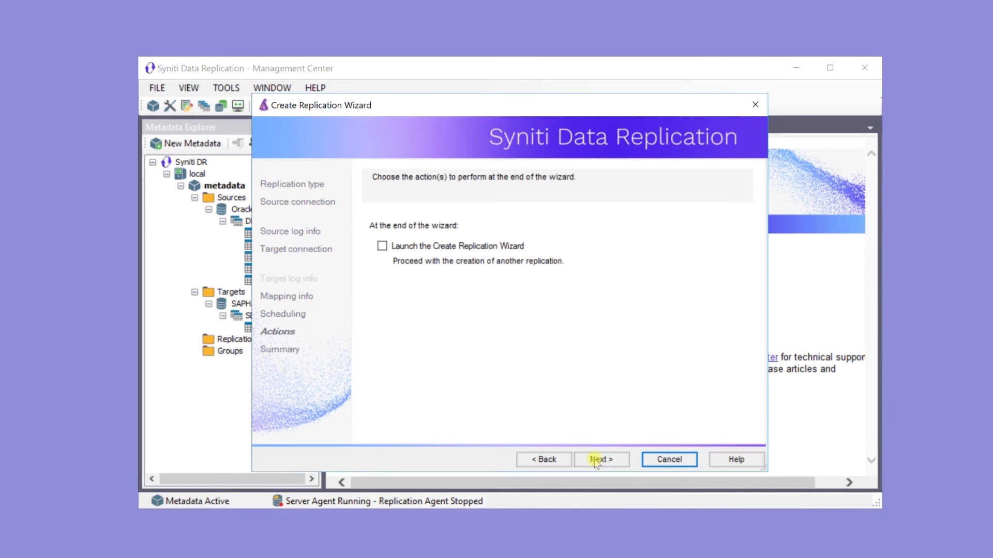
left_click(599, 459)
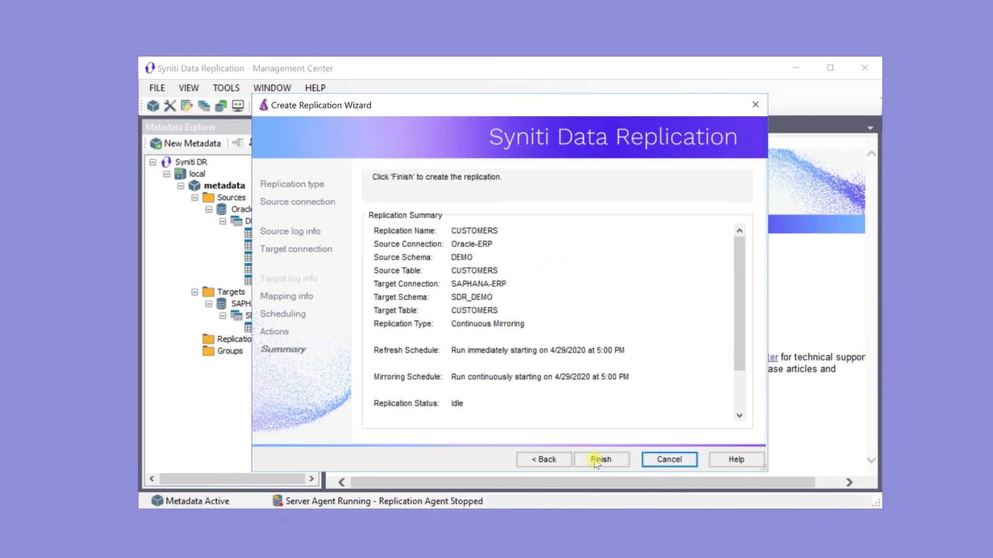
left_click(599, 459)
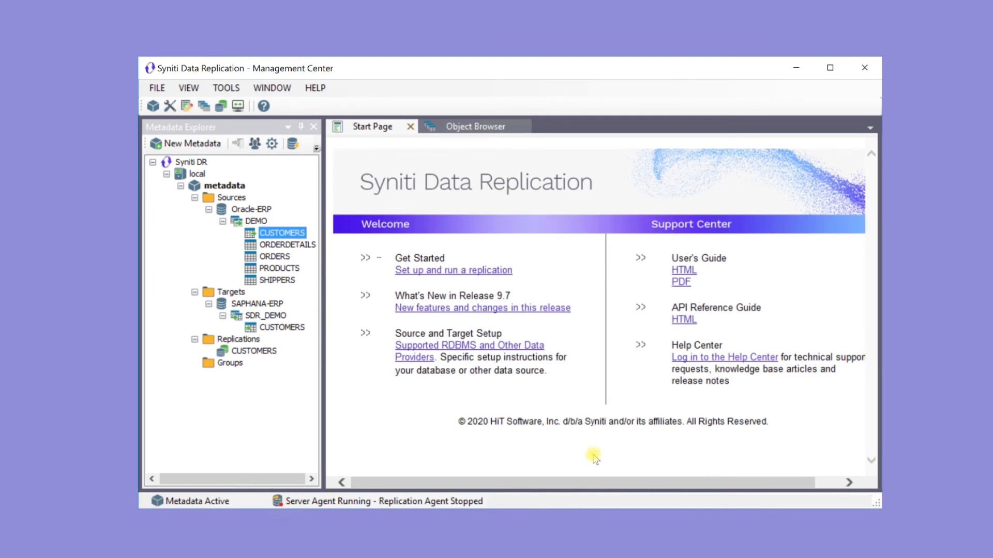
mouse_move(396, 396)
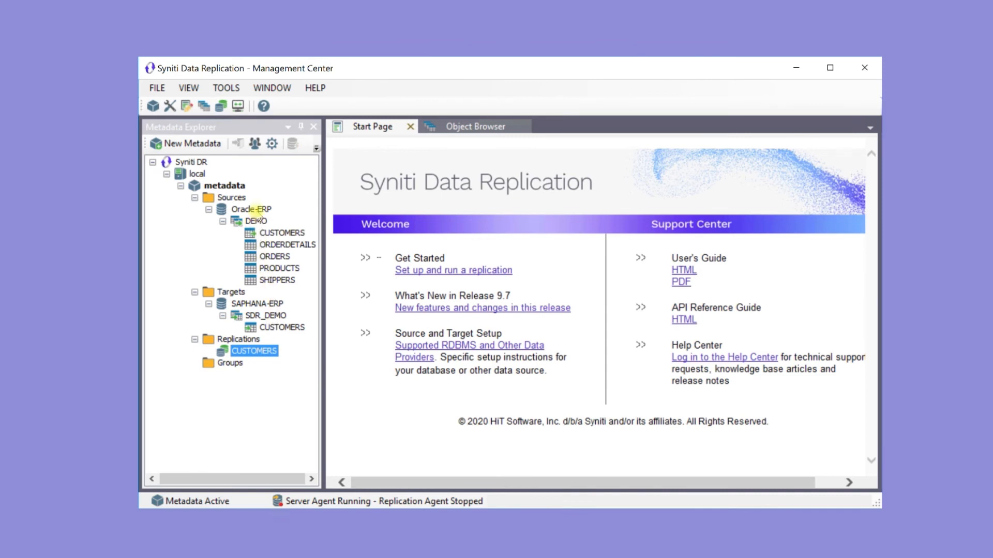
right_click(247, 208)
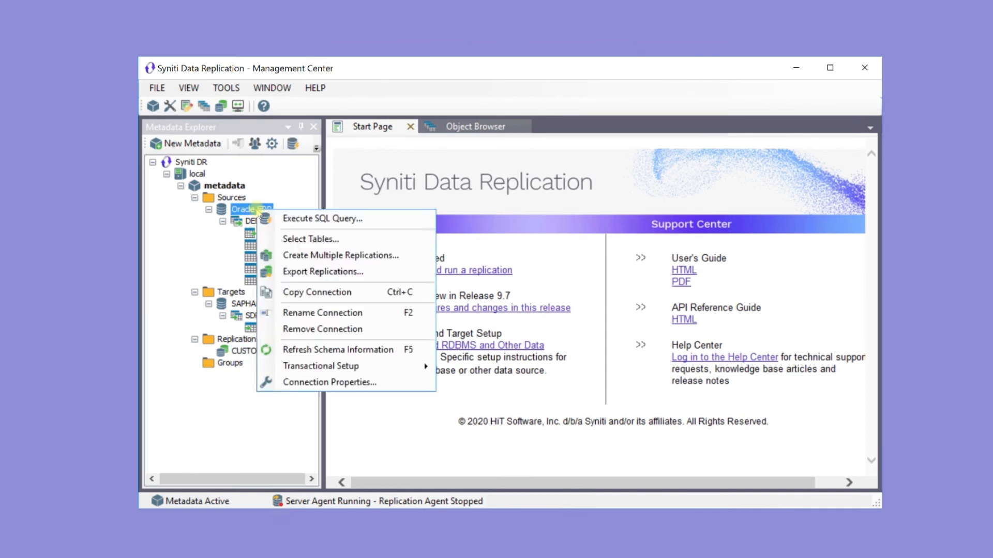
mouse_move(340, 256)
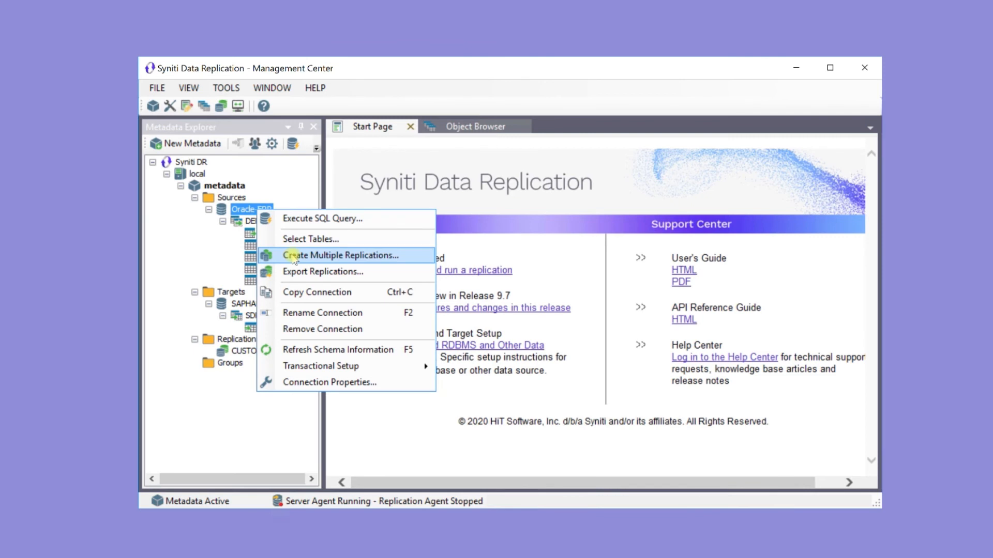
mouse_move(179, 307)
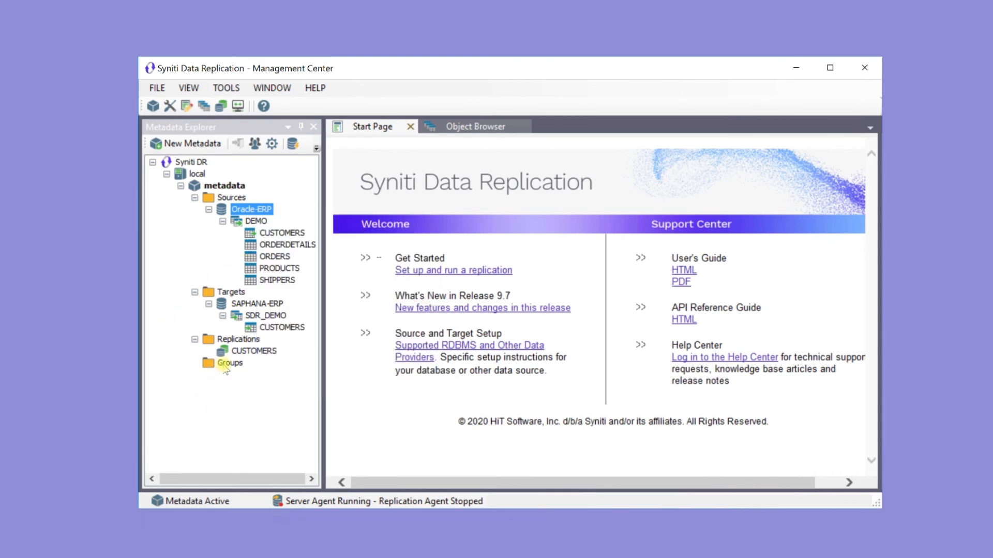
right_click(229, 362)
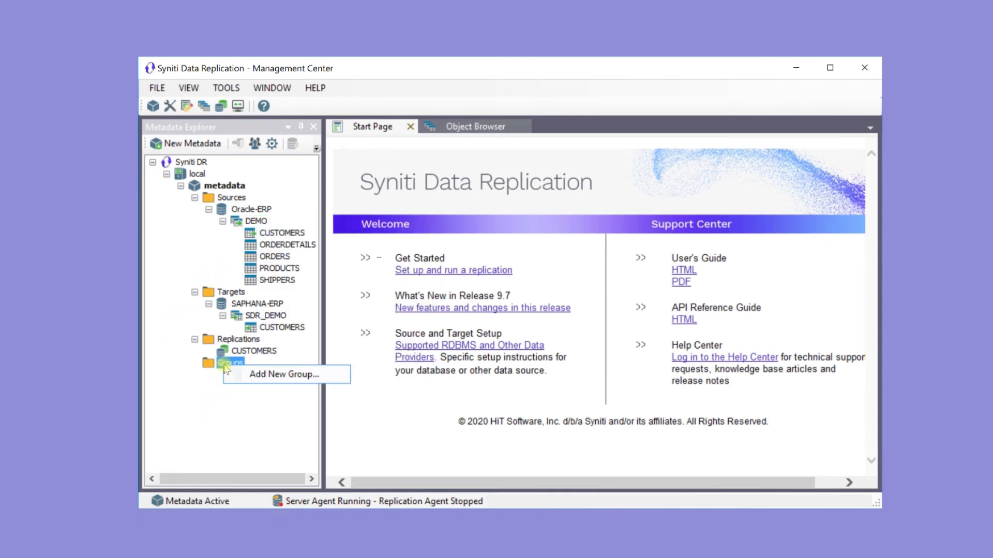
mouse_move(259, 374)
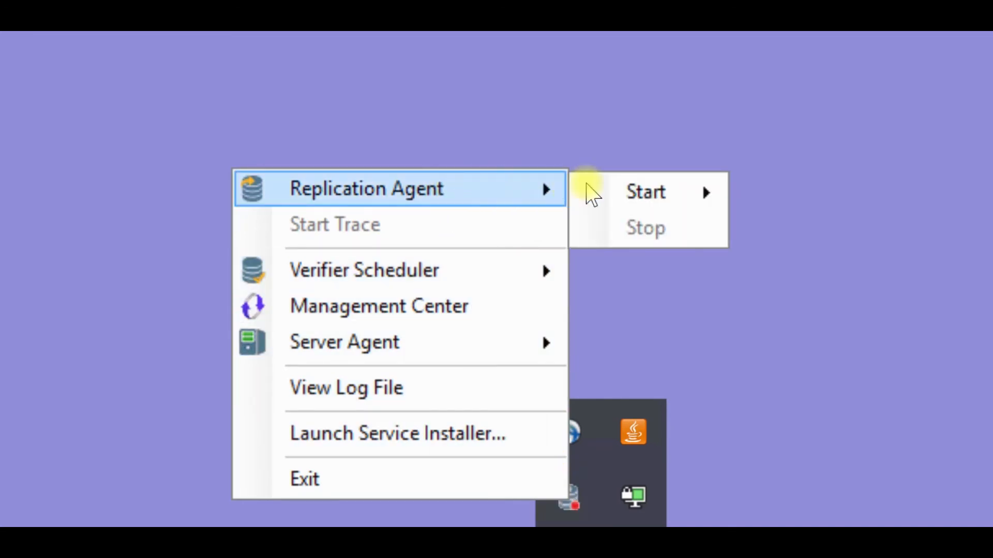
mouse_move(644, 193)
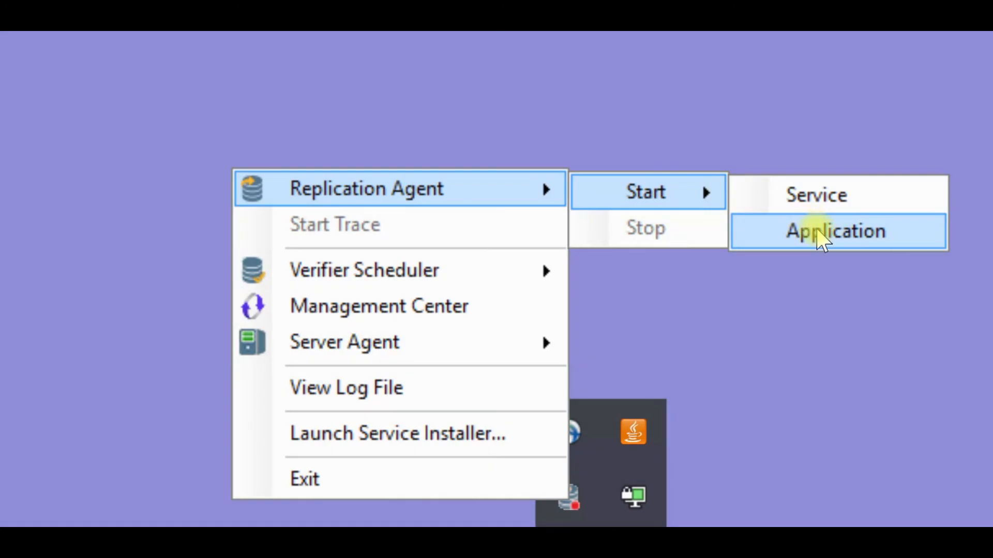
Start the Replication Agent as an application from the Service Monitor menu.
left_click(835, 231)
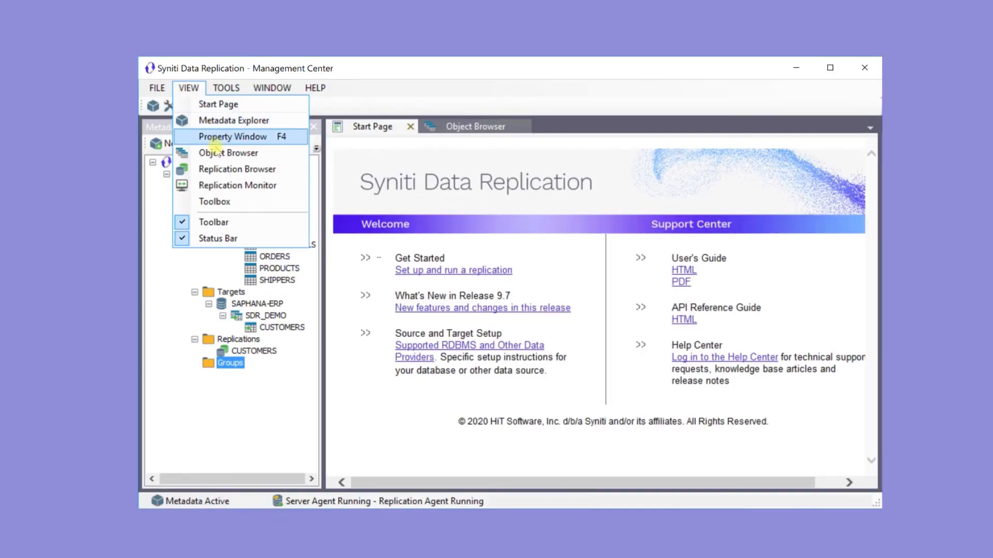
mouse_move(238, 169)
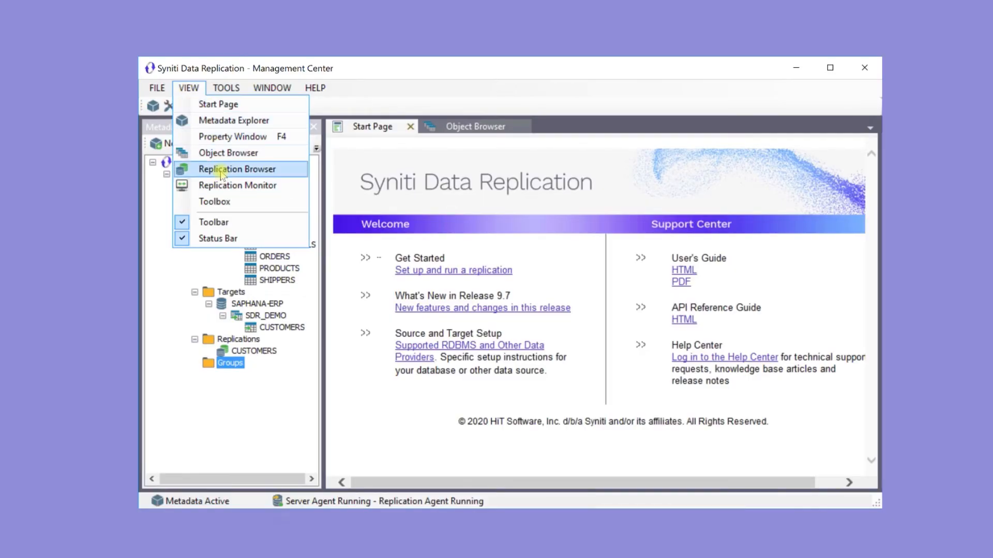
Show the Replication Browser, select the CUSTOMERS replication and look in Tools for monitoring.
left_click(239, 169)
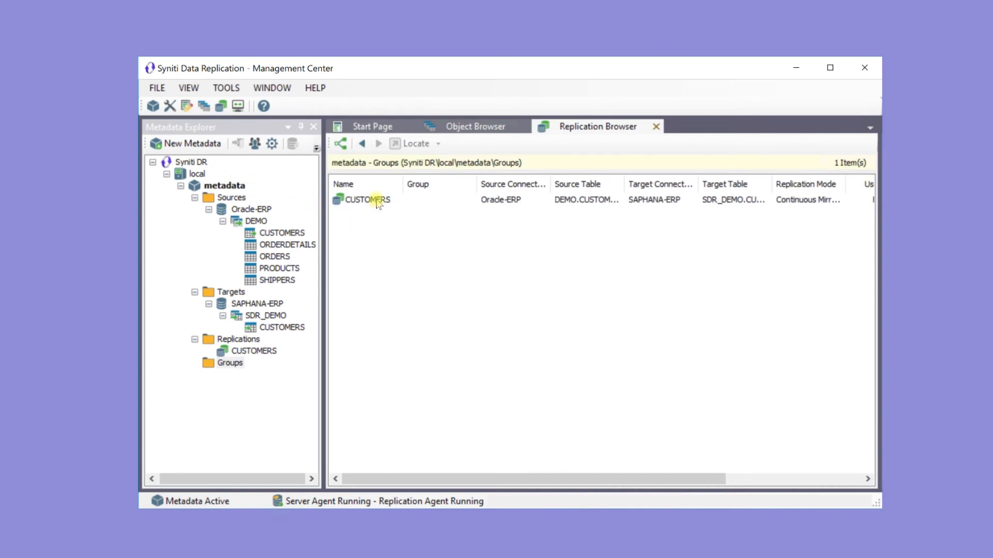
left_click(366, 199)
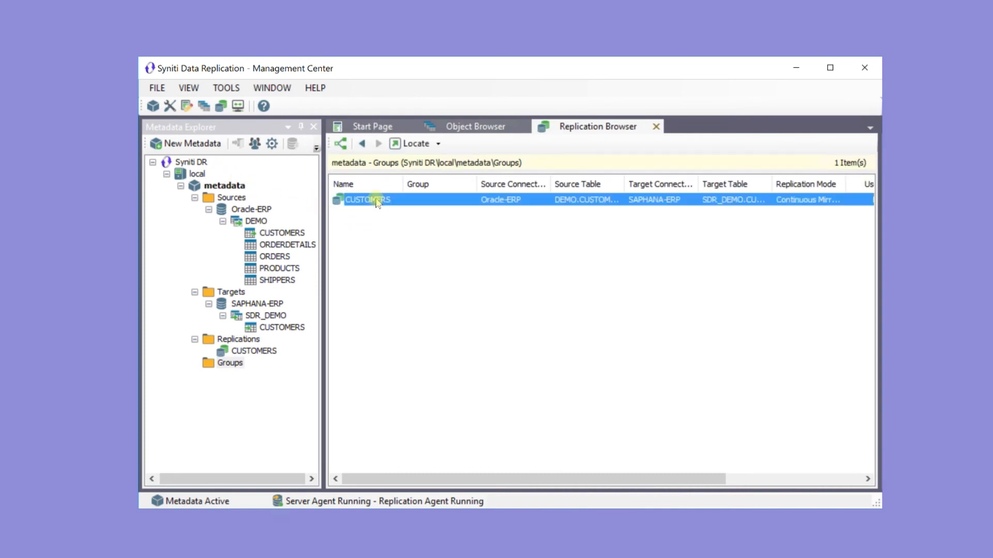
mouse_move(226, 86)
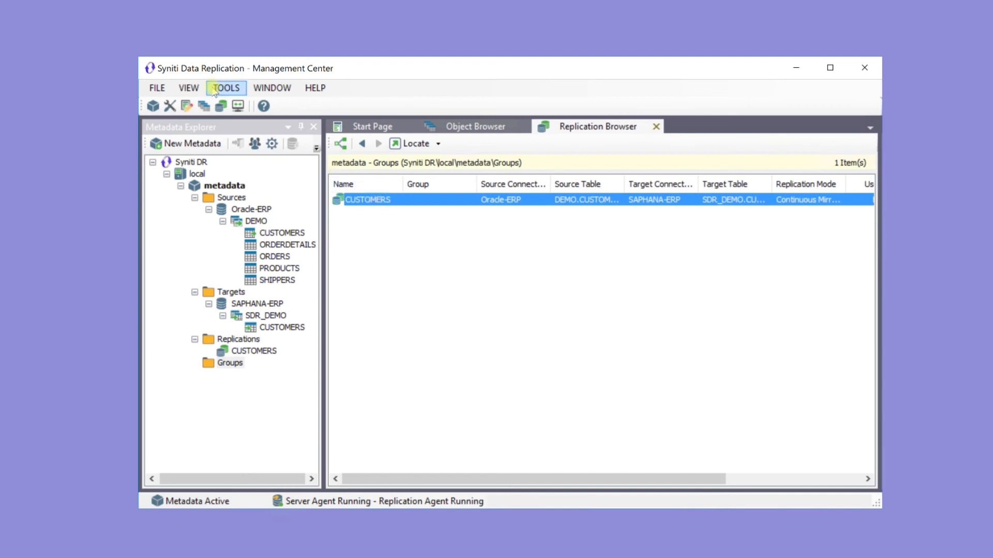
left_click(188, 87)
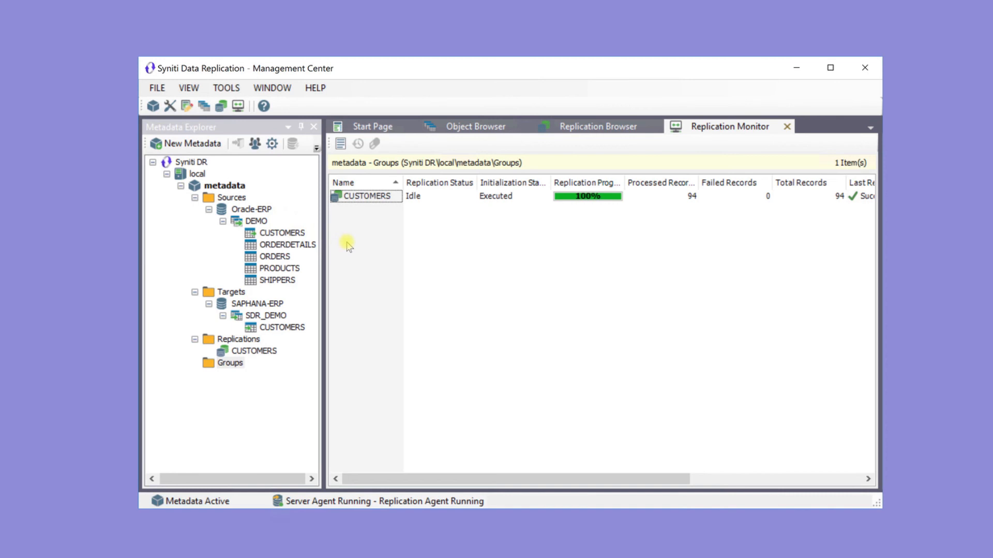
mouse_move(370, 246)
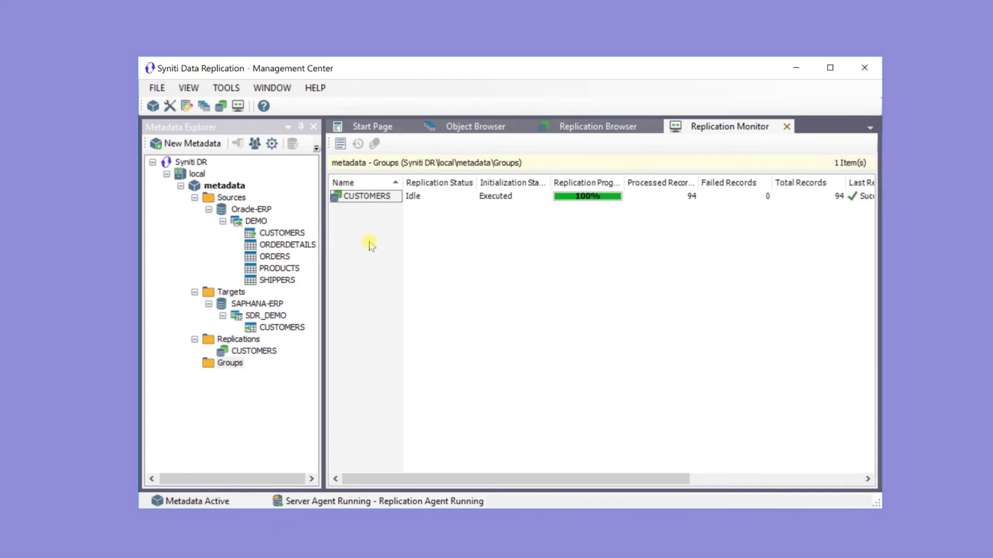
Select the CUSTOMERS replication showing 100% refreshed, 94 records processed and none failed.
left_click(367, 196)
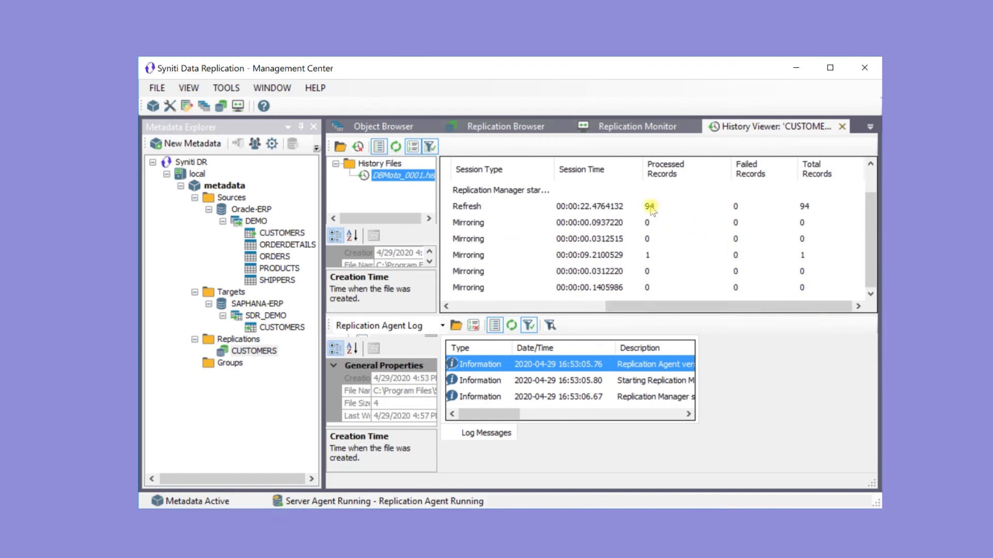
mouse_move(653, 222)
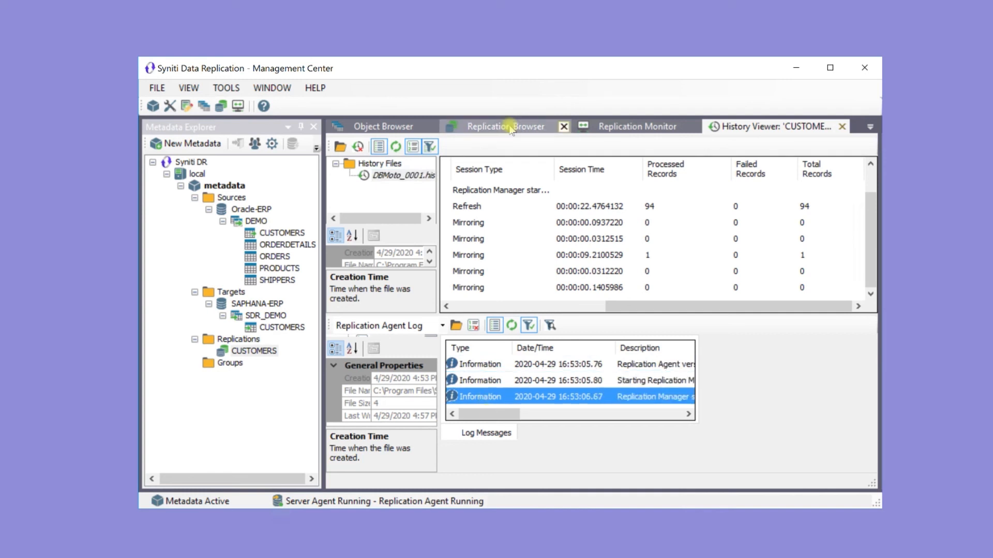
Return to the Replication Browser listing the CUSTOMERS Oracle-ERP to SAPHANA-ERP replication.
left_click(505, 126)
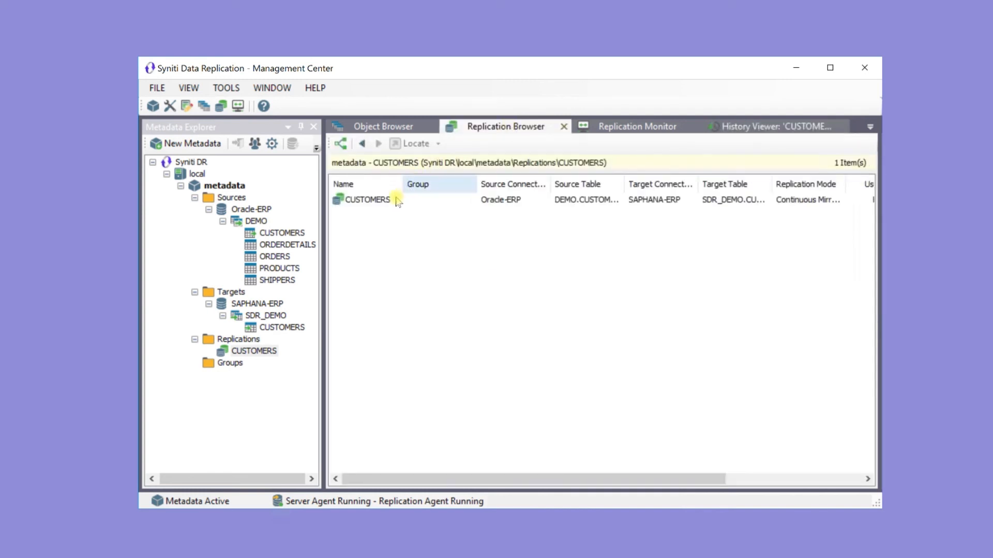
Run Verify Replication on CUSTOMERS to compare its source and target tables.
right_click(367, 200)
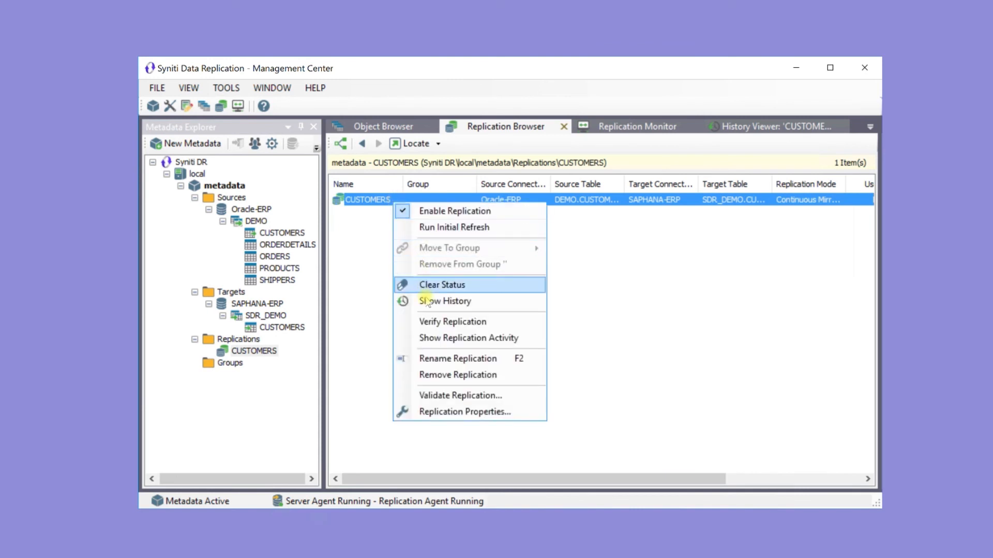
mouse_move(452, 322)
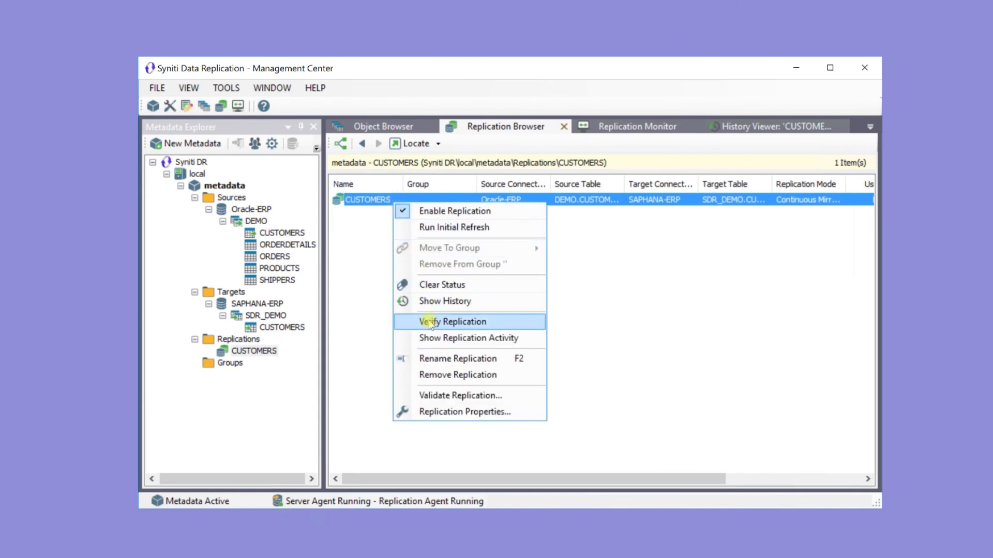
left_click(452, 322)
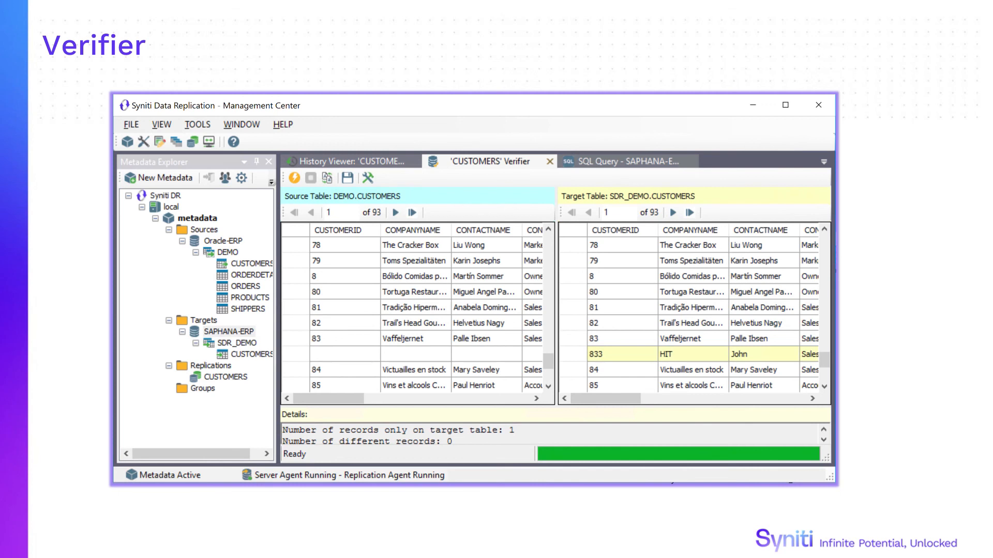
mouse_move(859, 481)
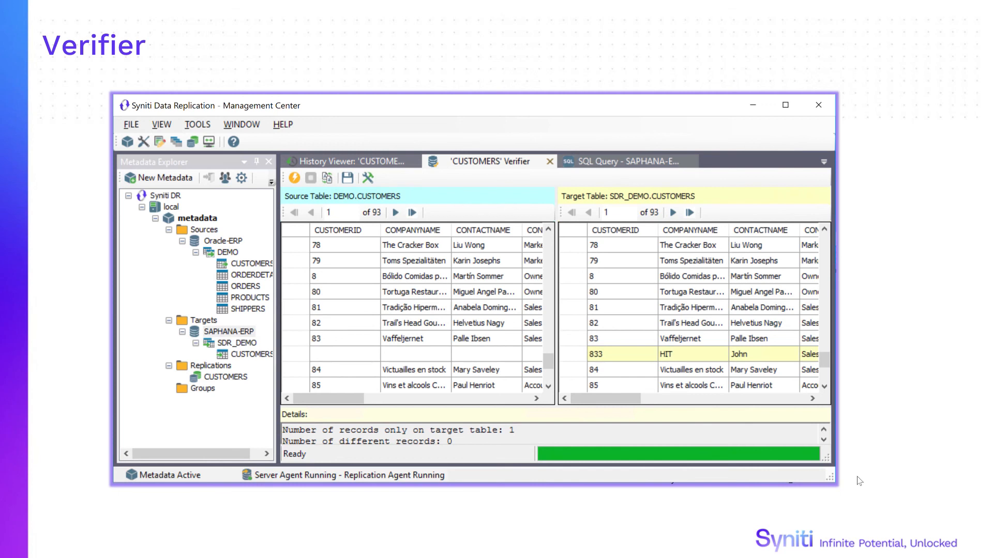